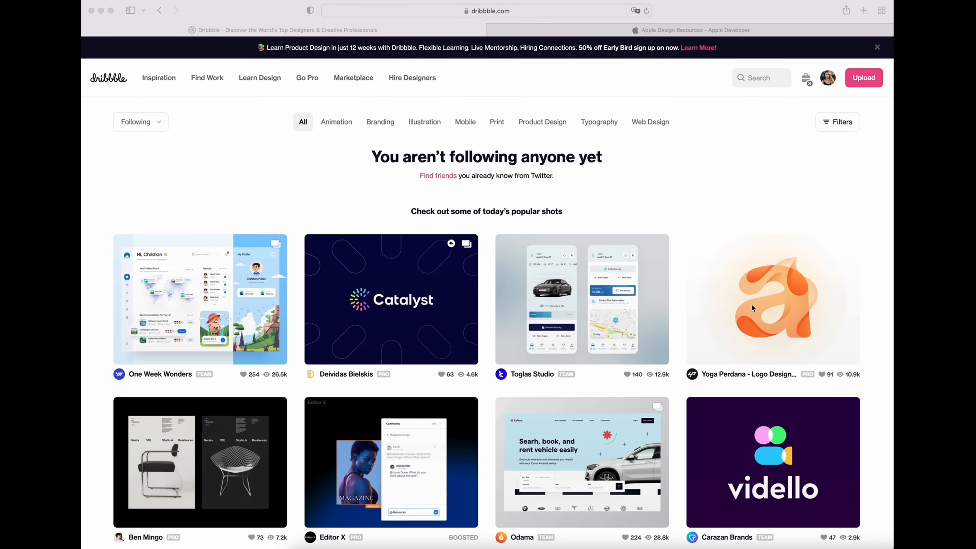
Browse the Apple Design Resources page down to its Fonts section with the SF Pro download
{"action": "scroll", "scroll_direction": "down", "scroll_amount": 3}
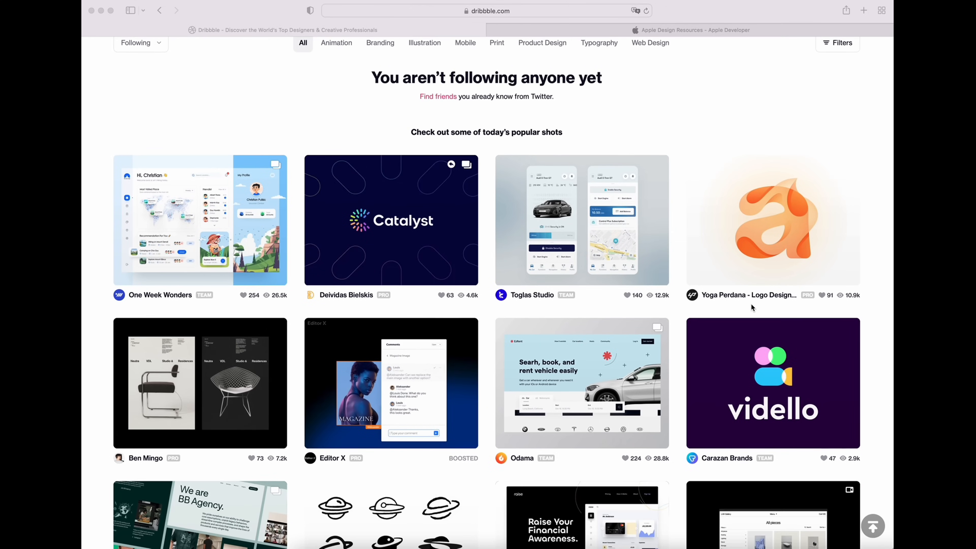
{"action": "left_click", "coordinate": [690, 30]}
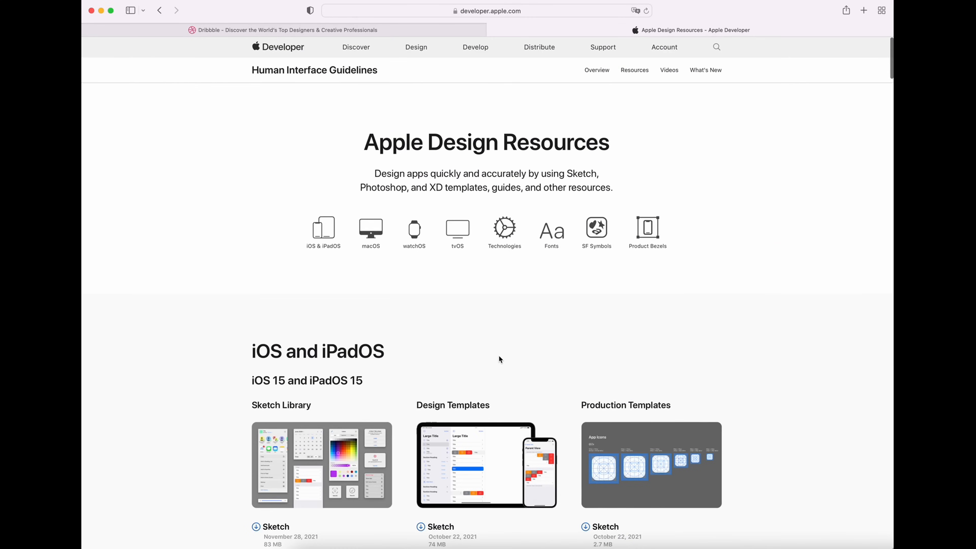
{"action": "scroll", "scroll_direction": "down", "scroll_amount": 3}
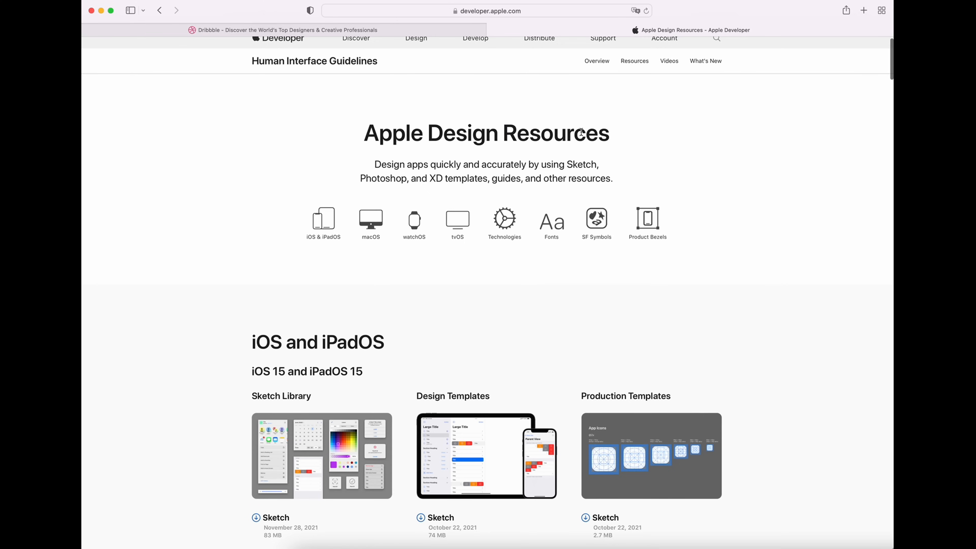
{"action": "left_click", "coordinate": [550, 221]}
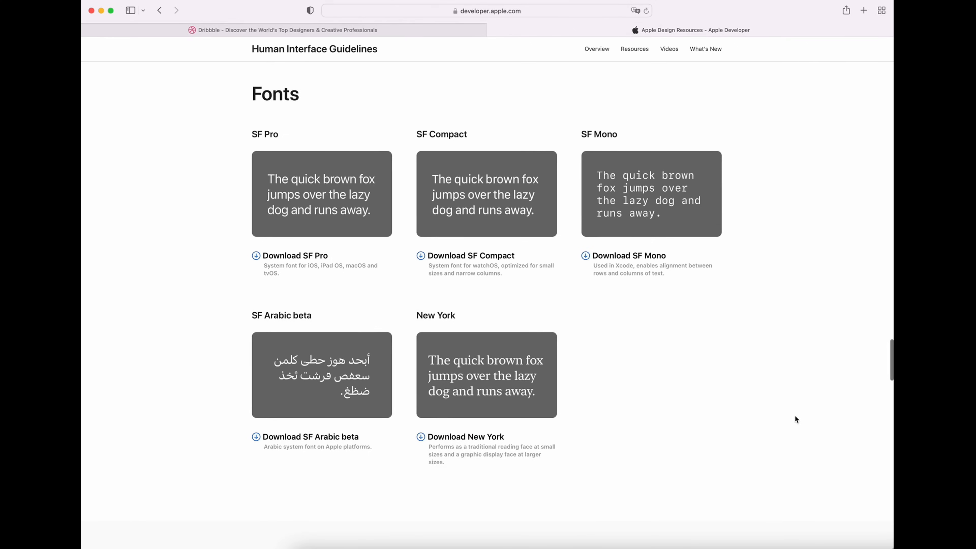
{"action": "mouse_move", "coordinate": [319, 264]}
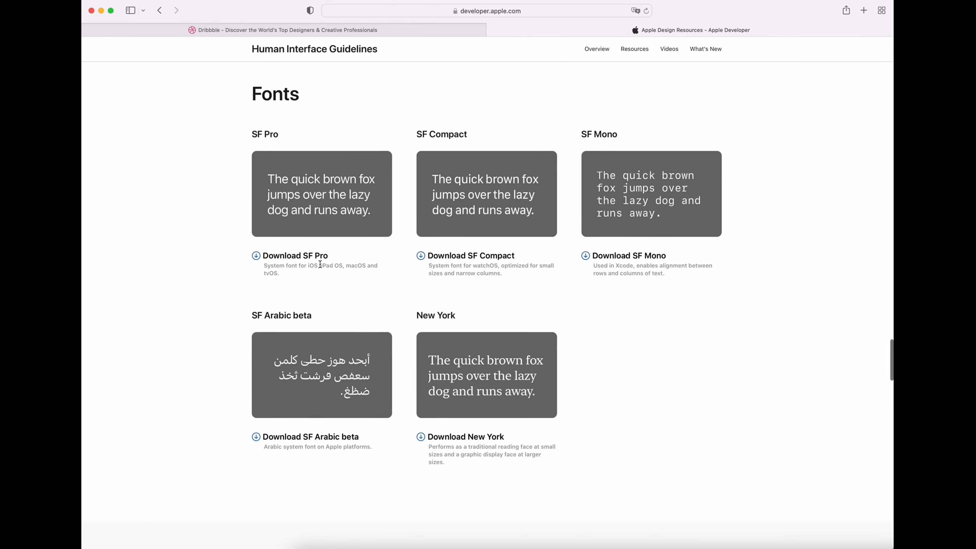
{"action": "mouse_move", "coordinate": [316, 299]}
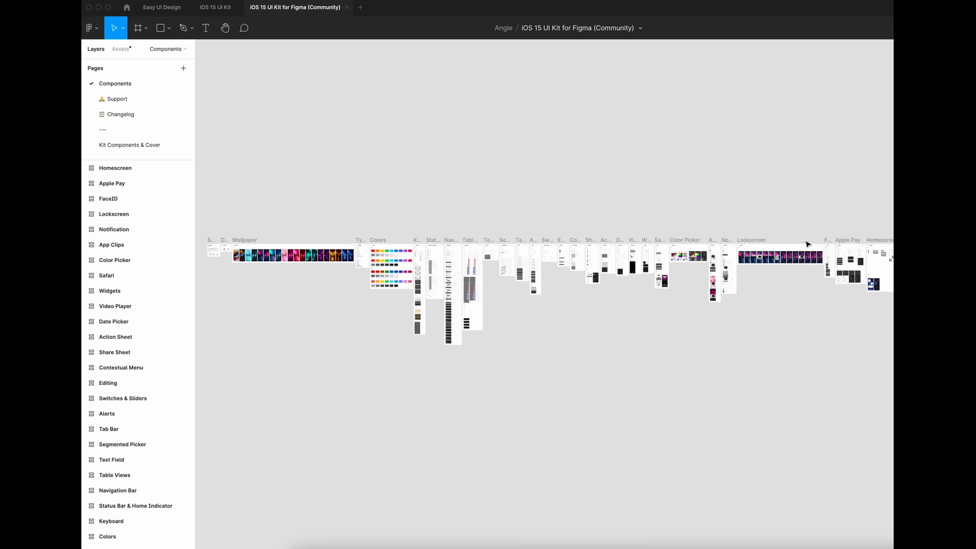
Switch from the iOS 15 UI Kit file to the Easy UI Design draft
{"action": "left_click", "coordinate": [215, 6]}
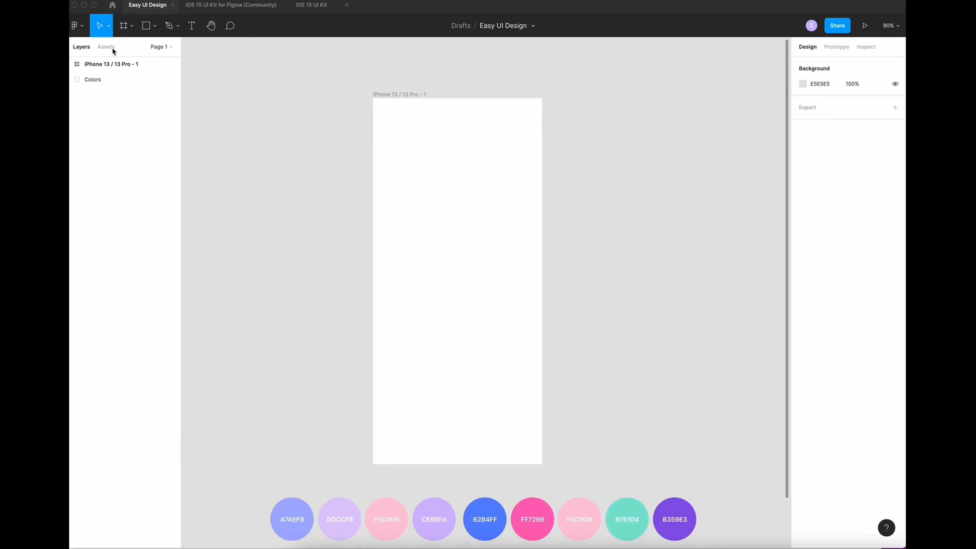
Insert the Status Bar, Home Indicator and Dots components from the kit assets
{"action": "left_click", "coordinate": [106, 47]}
{"action": "type", "text": "home indicator"}
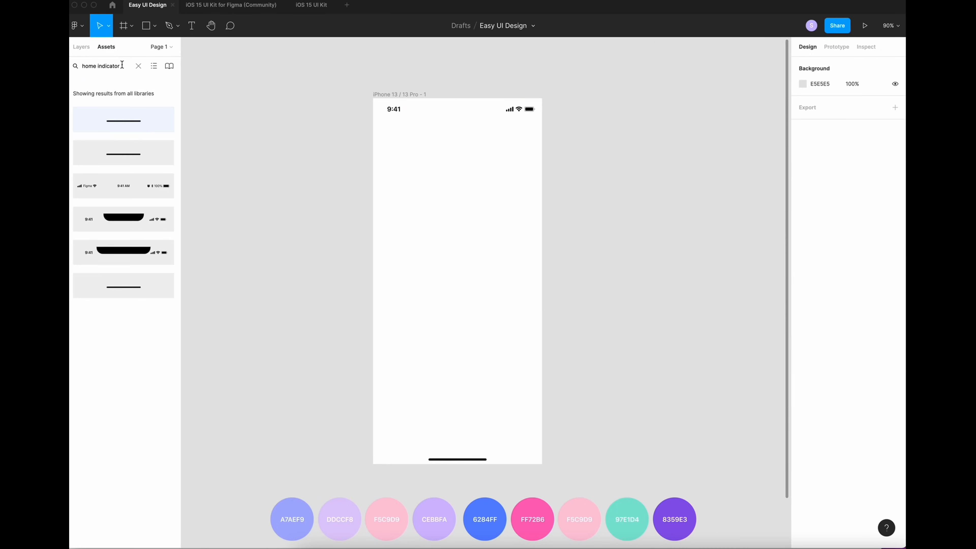
{"action": "type", "text": "dots"}
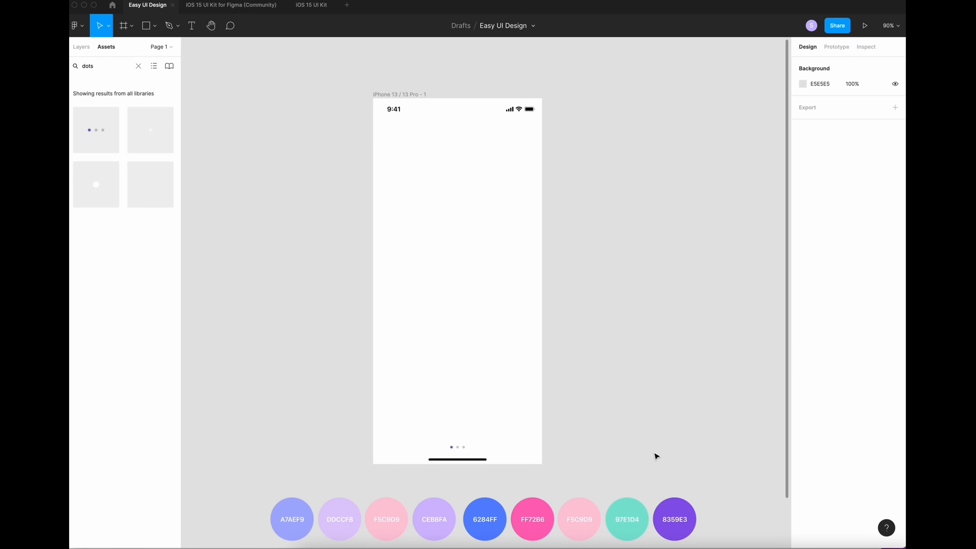
Add the title 'The fasted food delivery service' in SF Pro Display Bold 34, centred
{"action": "type", "text": "The fasted food delivery service"}
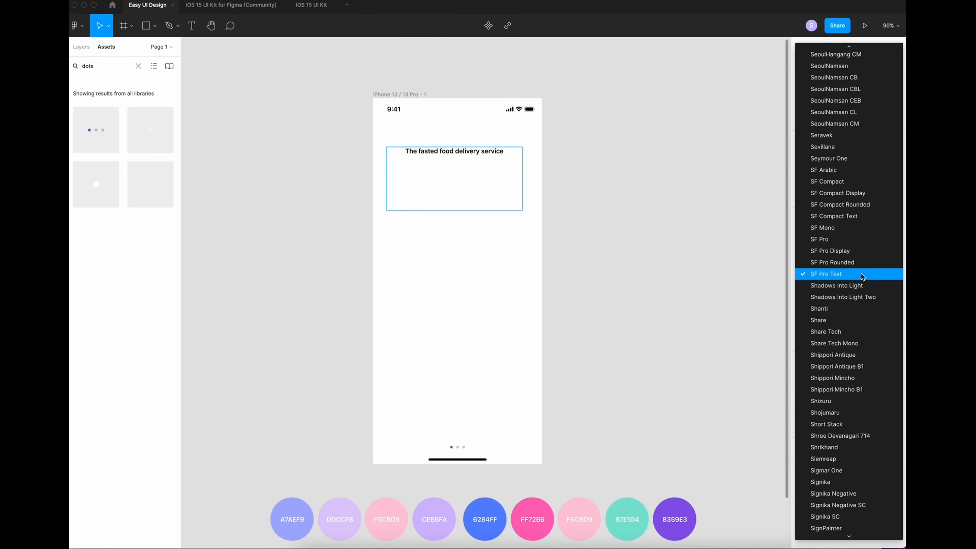
{"action": "left_click", "coordinate": [826, 274]}
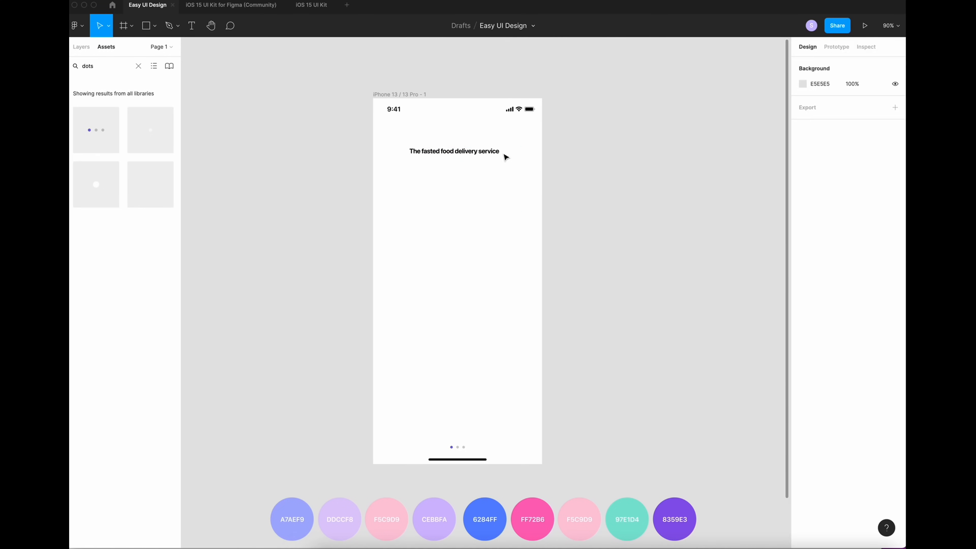
{"action": "left_click", "coordinate": [454, 151]}
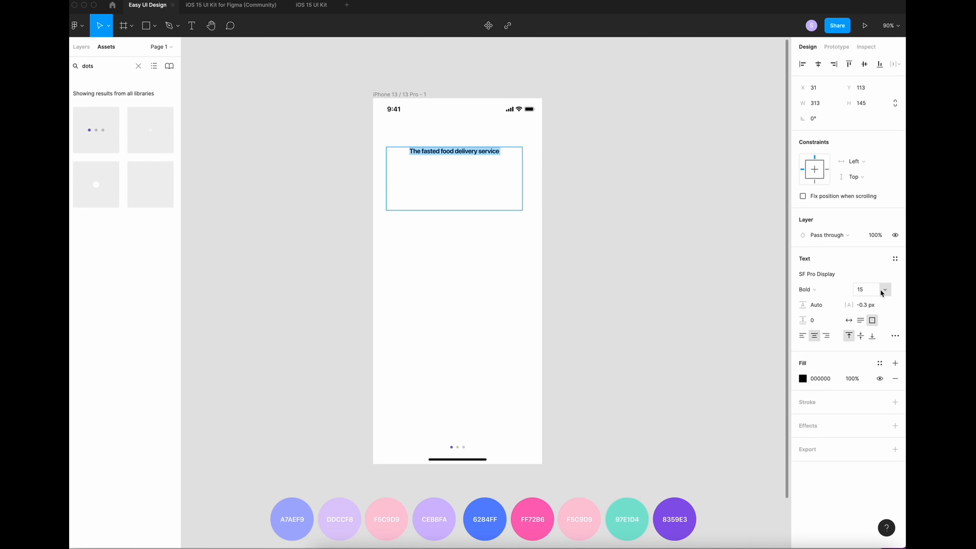
{"action": "type", "text": "34"}
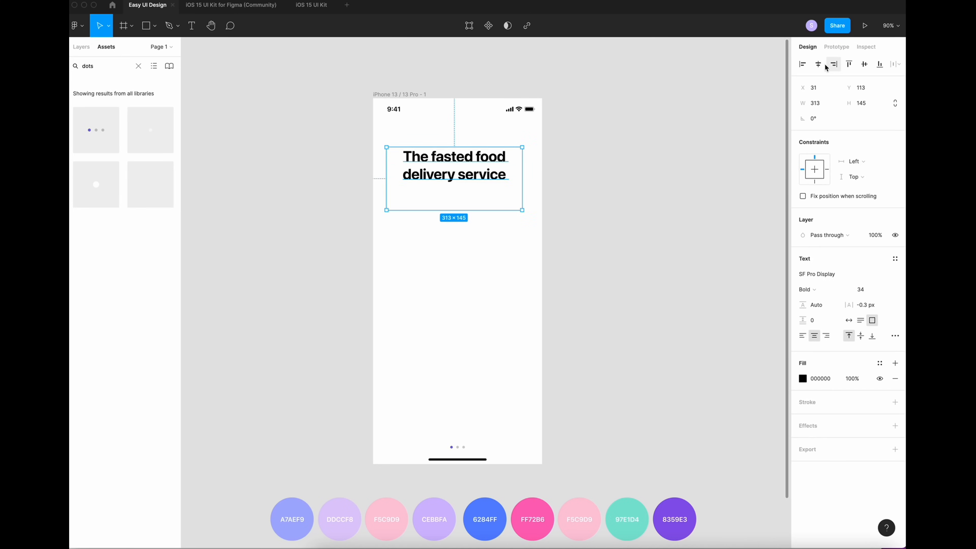
{"action": "left_click", "coordinate": [662, 373]}
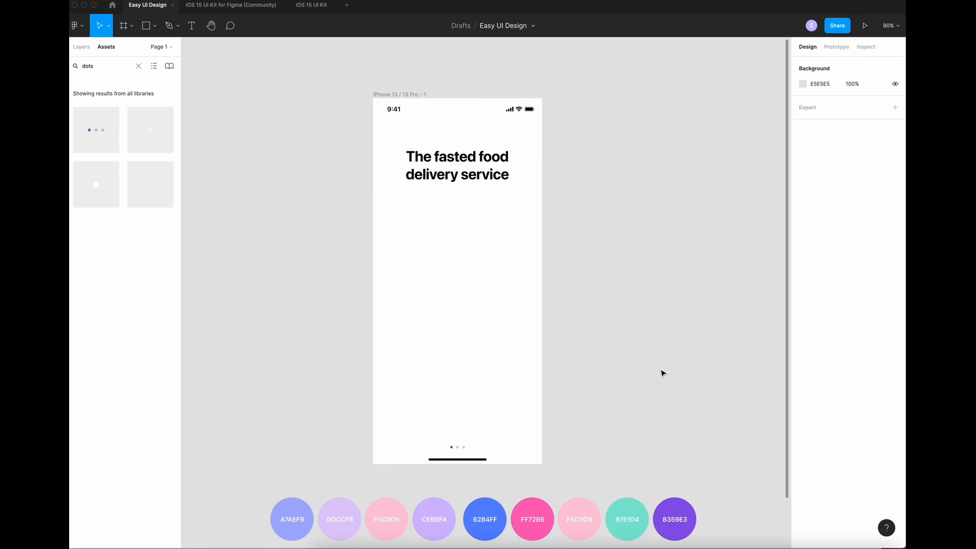
Bring the SALY rocket-rider 3D illustration into the frame below the title
{"action": "left_click", "coordinate": [112, 5]}
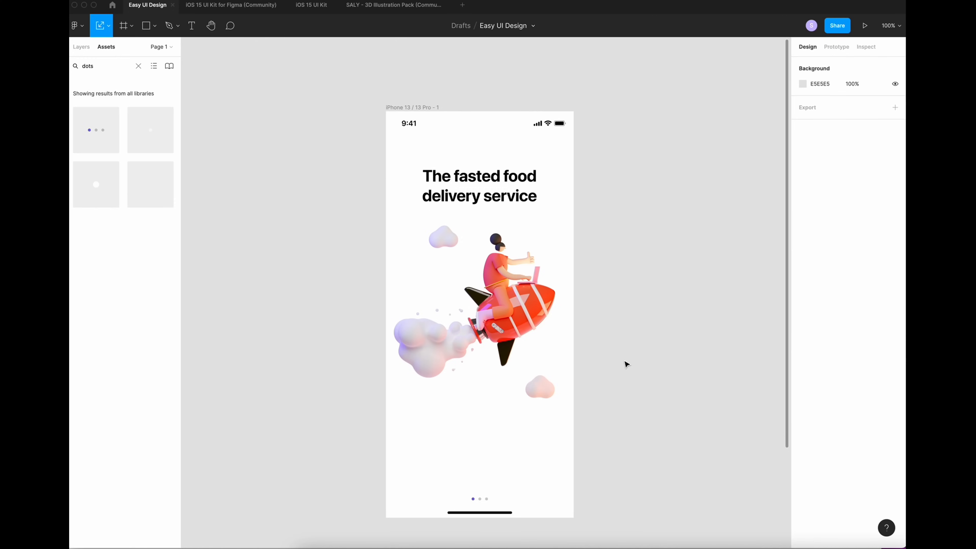
{"action": "mouse_move", "coordinate": [409, 443]}
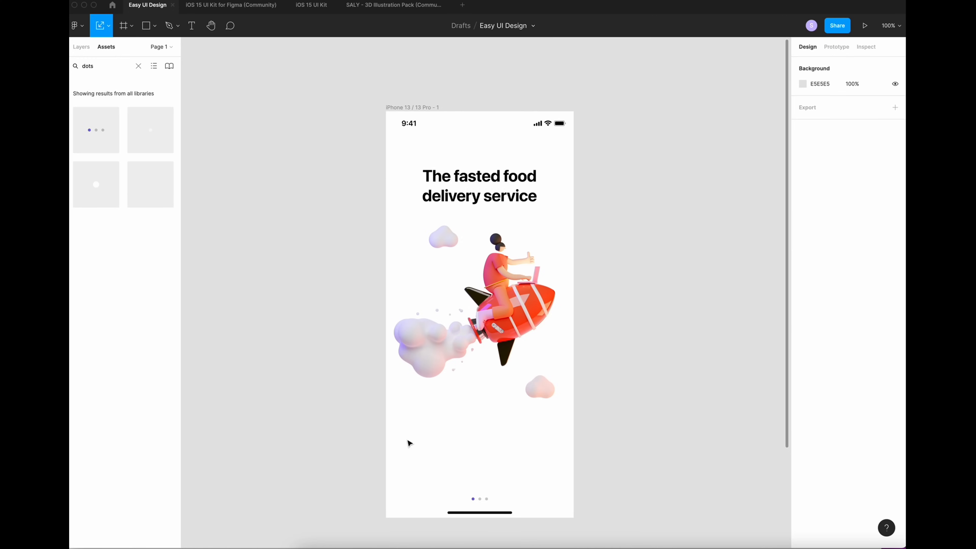
{"action": "mouse_move", "coordinate": [715, 423]}
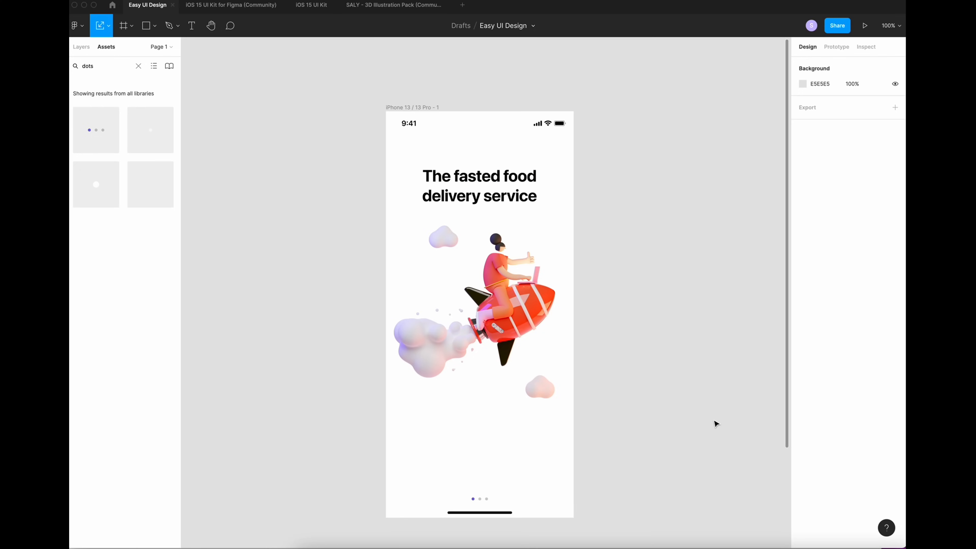
{"action": "mouse_move", "coordinate": [807, 393]}
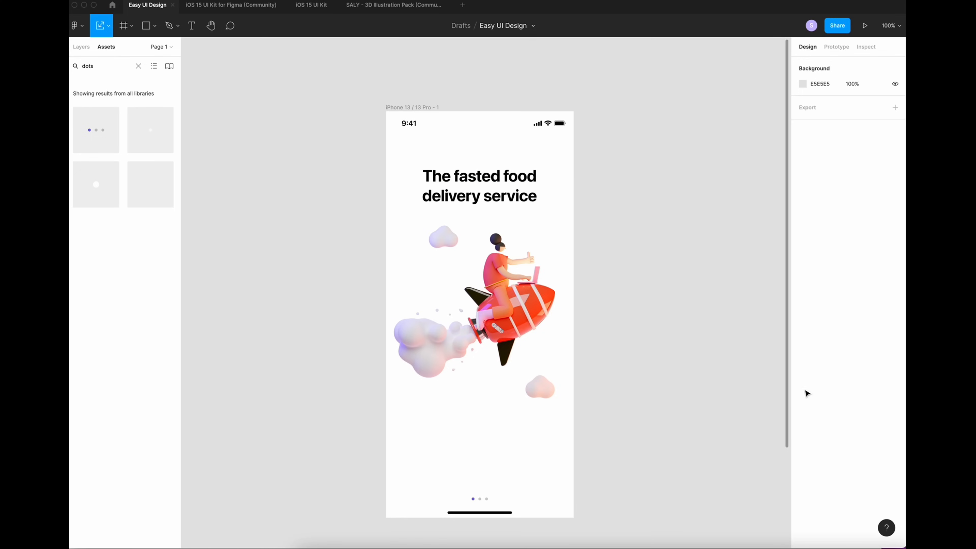
Draw an ellipse over the top of the screen and fill it with swatch colour A7AEF9
{"action": "left_click_drag", "start_coordinate": [490, 95], "coordinate": [657, 181]}
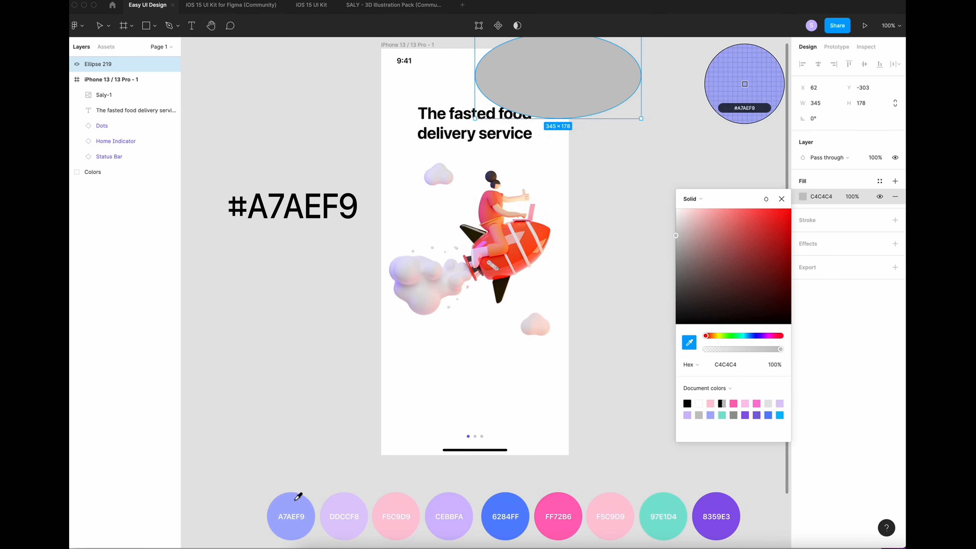
{"action": "left_click", "coordinate": [291, 515]}
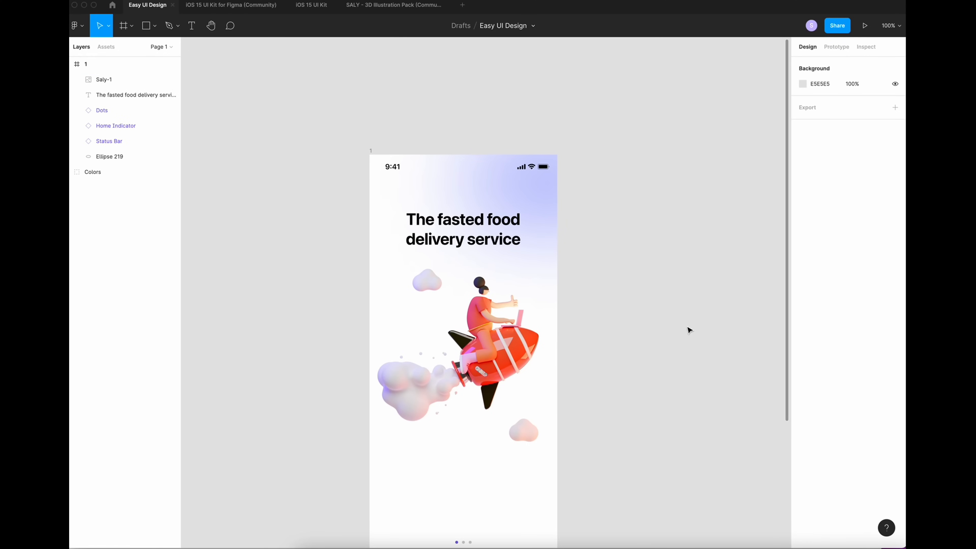
Draw a large blob with a four-colour angular gradient at 30% opacity behind the illustration
{"action": "left_click_drag", "start_coordinate": [305, 314], "coordinate": [652, 456]}
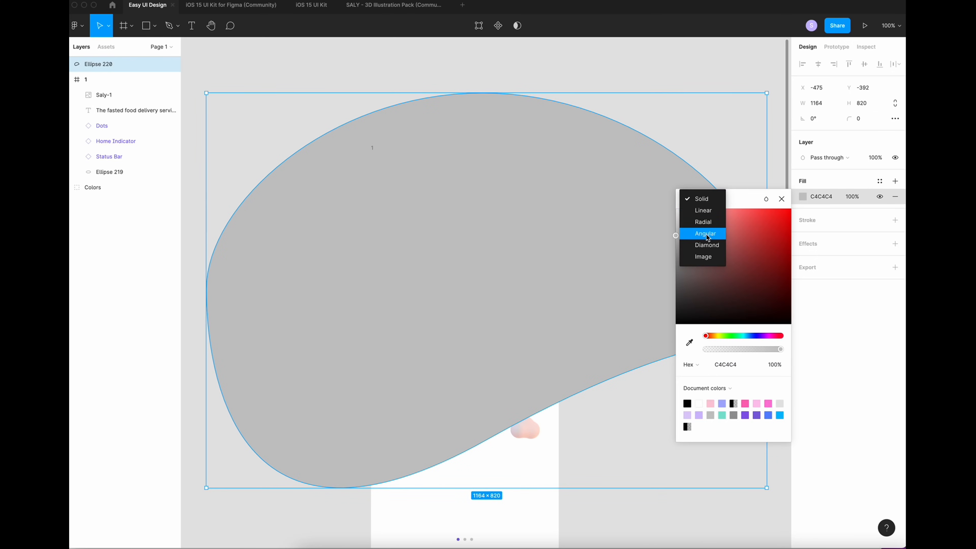
{"action": "left_click", "coordinate": [705, 232]}
{"action": "type", "text": "30"}
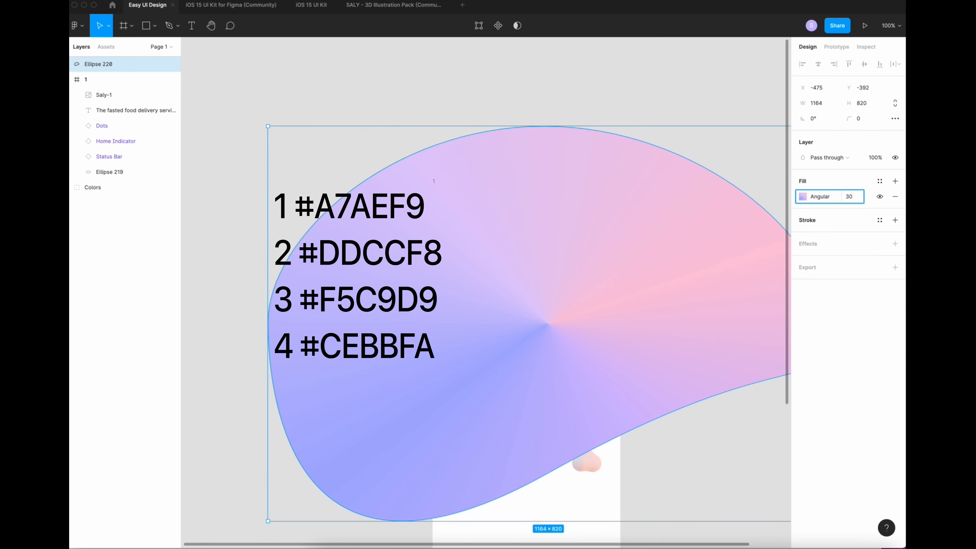
{"action": "left_click", "coordinate": [97, 64]}
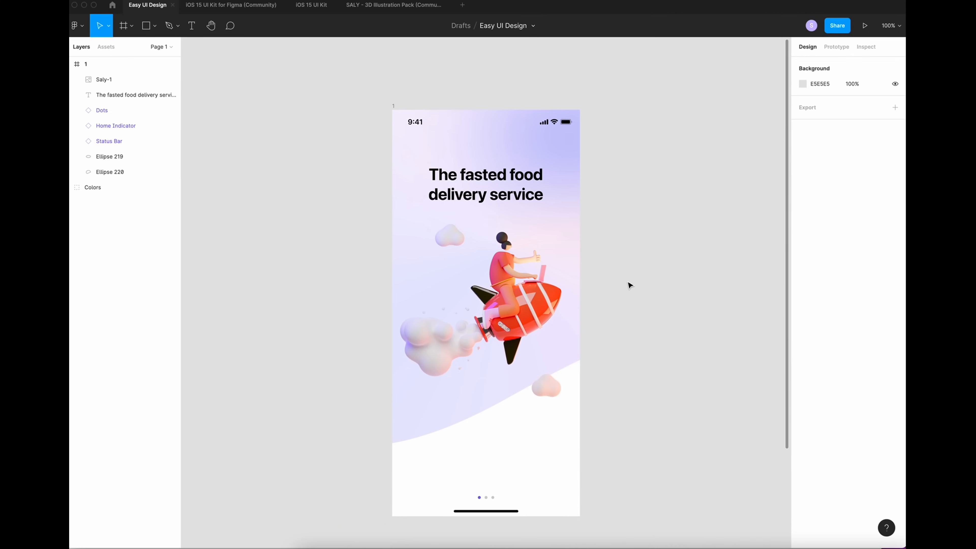
Draw two more angular-gradient blobs giving the background a vivid pink-to-blue gradient
{"action": "left_click_drag", "start_coordinate": [287, 147], "coordinate": [679, 319]}
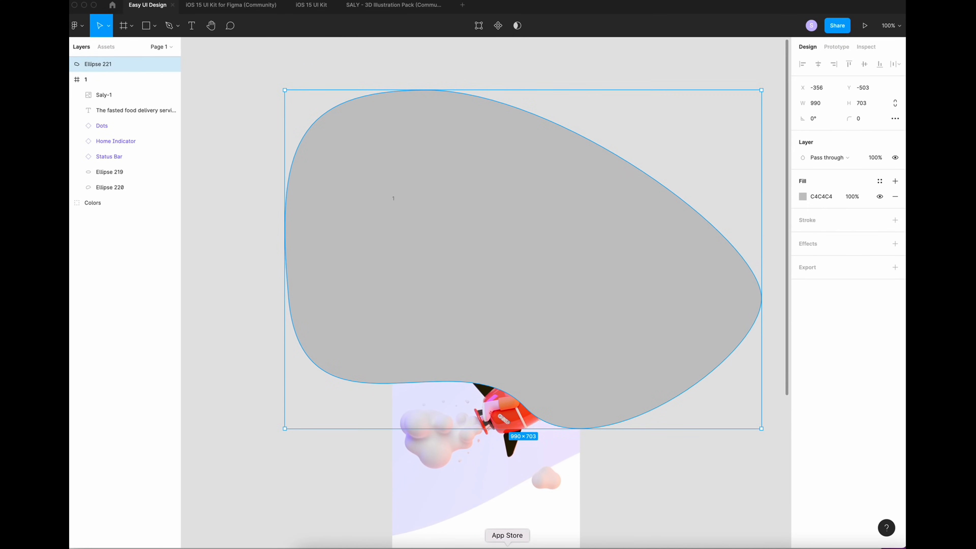
{"action": "left_click", "coordinate": [110, 187]}
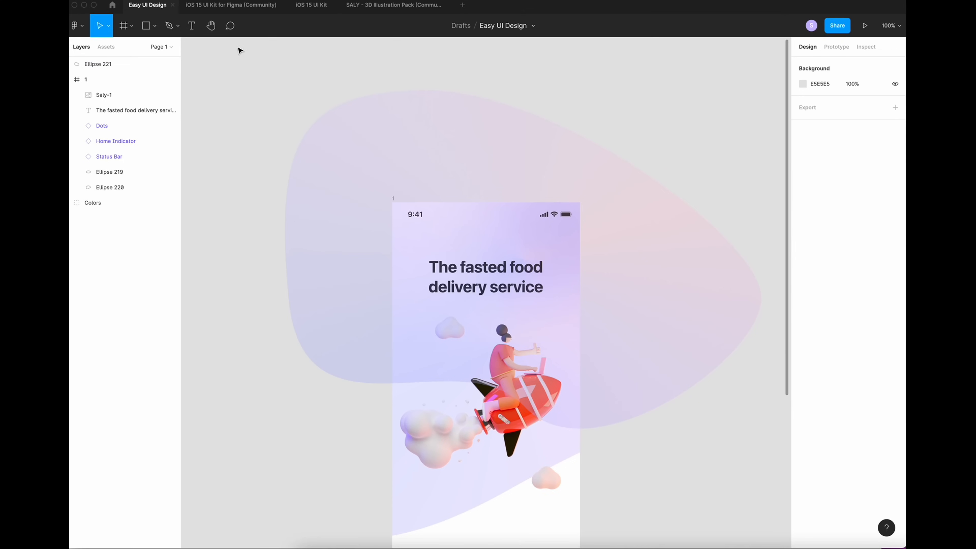
{"action": "left_click", "coordinate": [98, 64]}
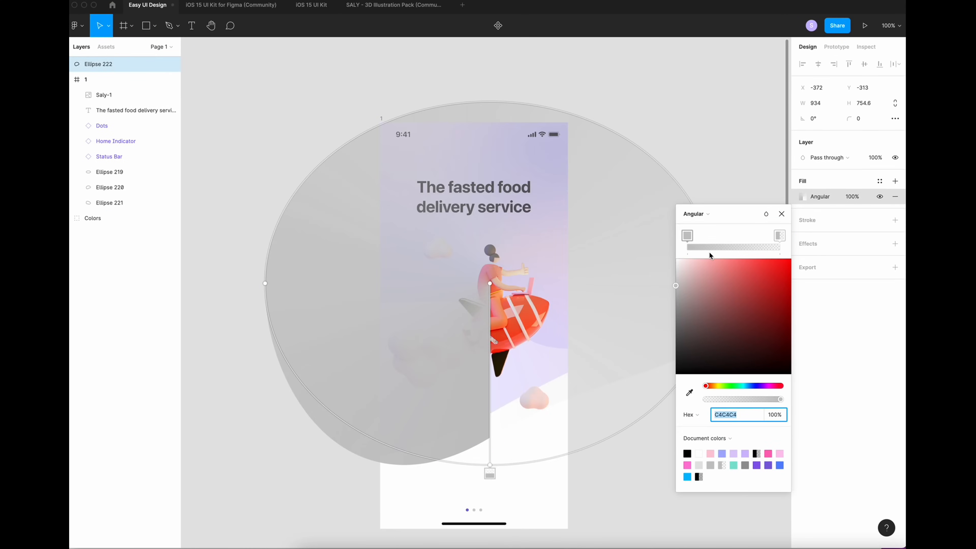
{"action": "scroll", "scroll_direction": "down", "scroll_amount": 3}
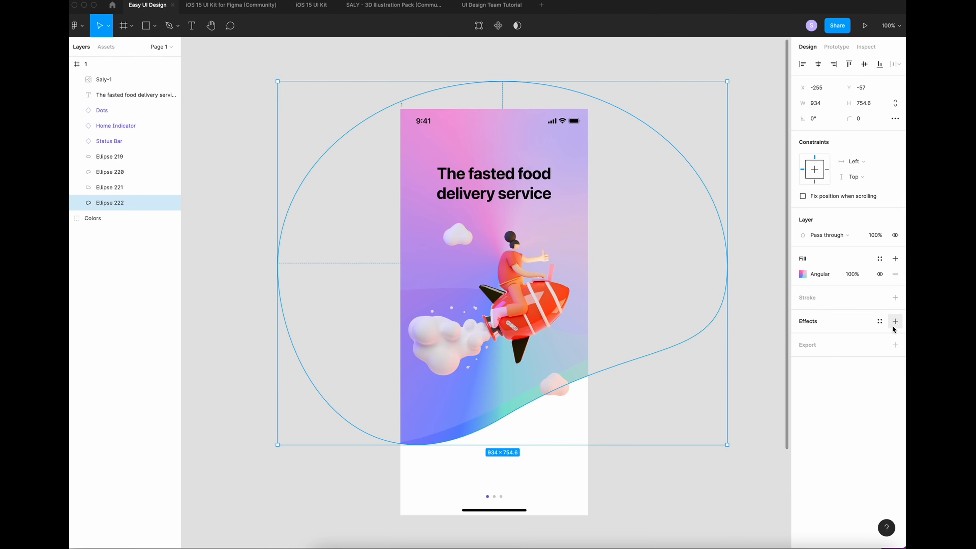
Group the blobs as Background and round the screen frame's corners to 30
{"action": "left_click", "coordinate": [895, 322]}
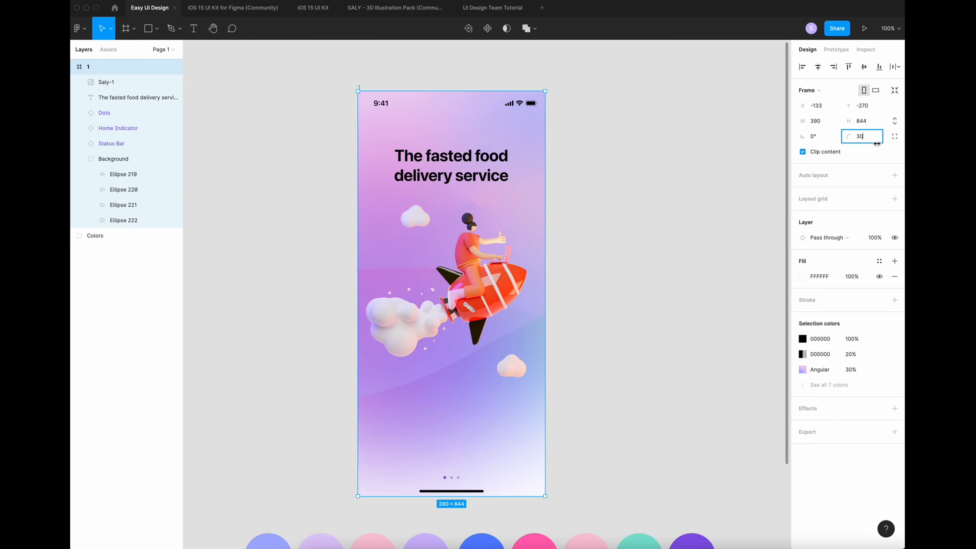
{"action": "type", "text": "30"}
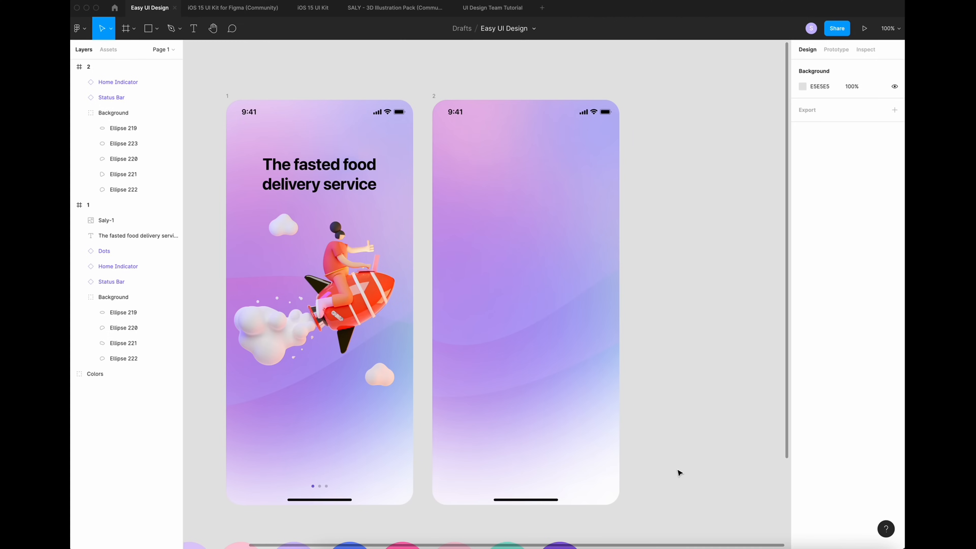
Write the 'Create account' label on the second screen and wrap it in auto layout
{"action": "left_click", "coordinate": [194, 29]}
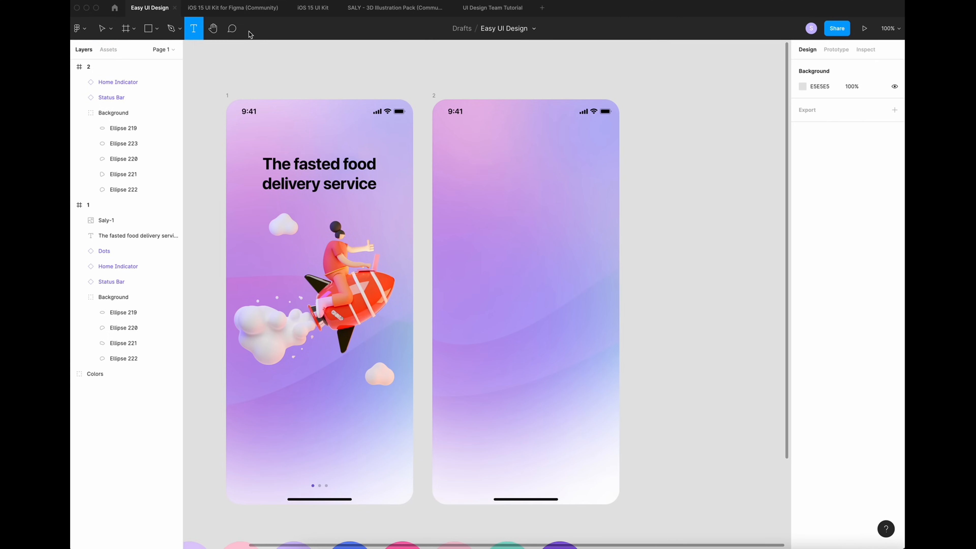
{"action": "type", "text": "Create account"}
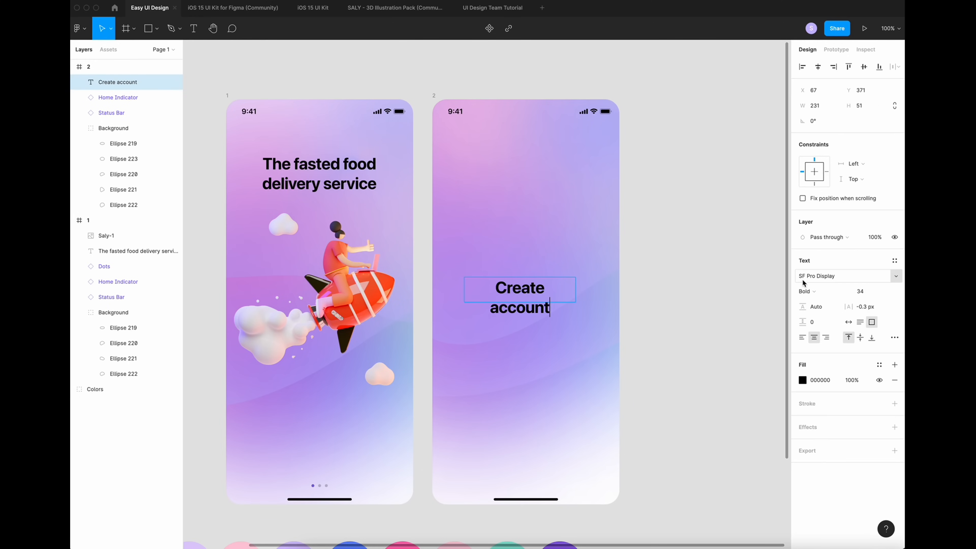
{"action": "left_click", "coordinate": [843, 275]}
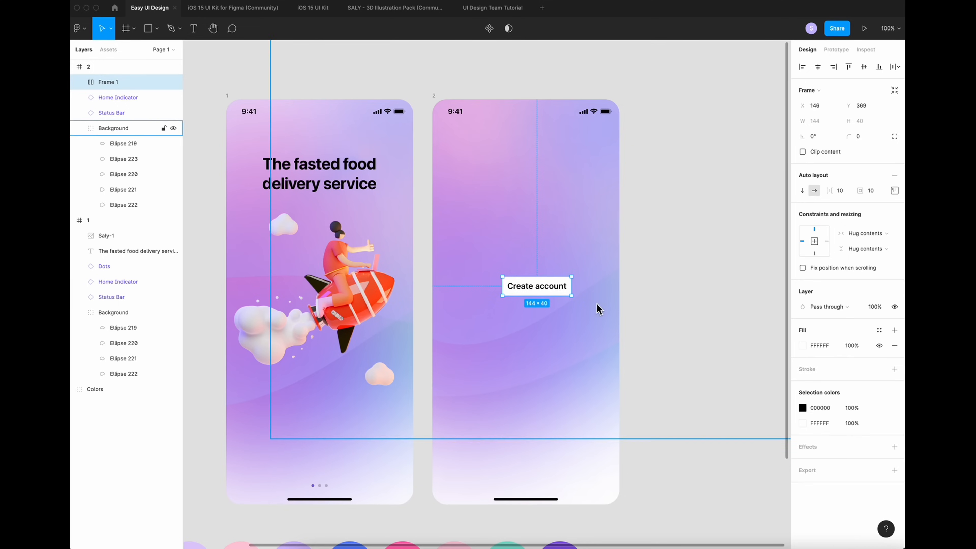
{"action": "scroll", "scroll_direction": "down", "scroll_amount": 3}
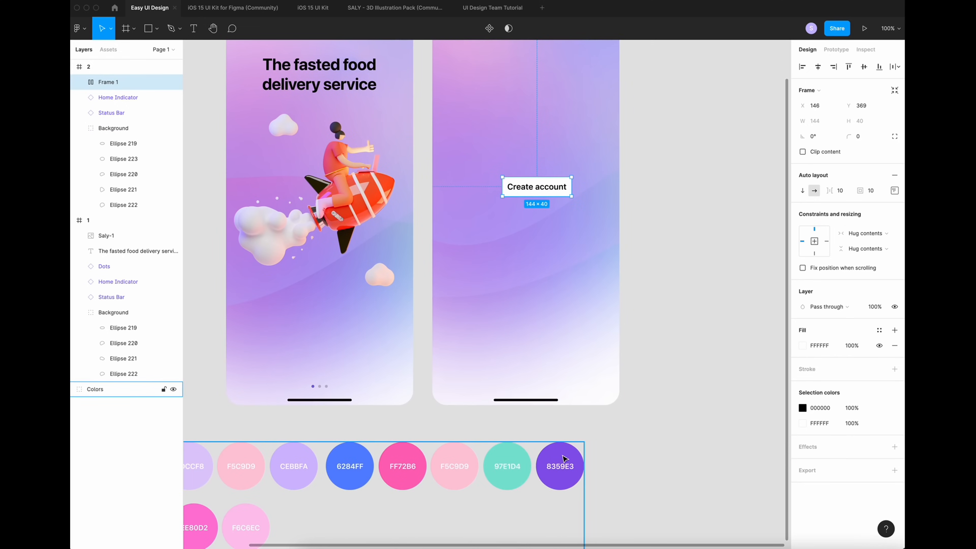
Fill the button 8359E3, width 318, radius 30, with the label centred
{"action": "left_click", "coordinate": [559, 465]}
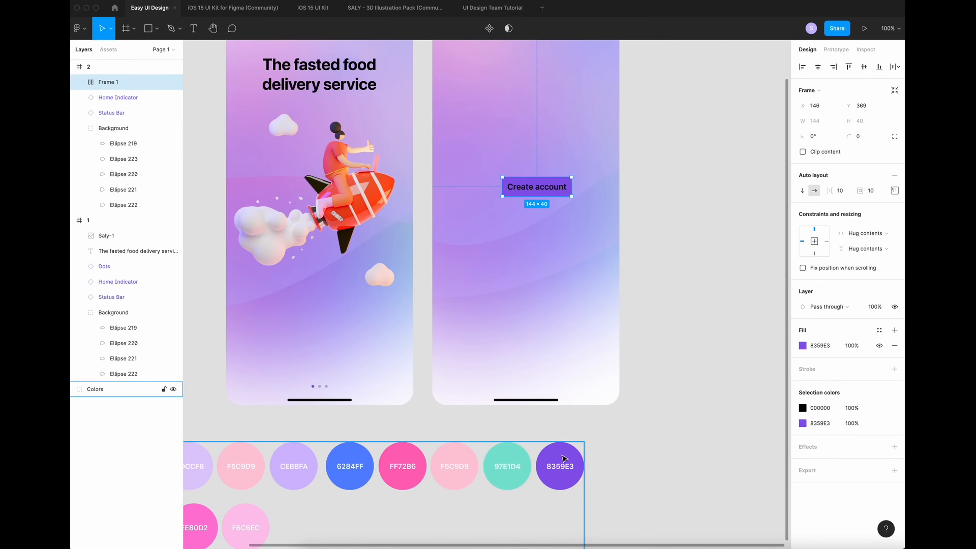
{"action": "type", "text": "318"}
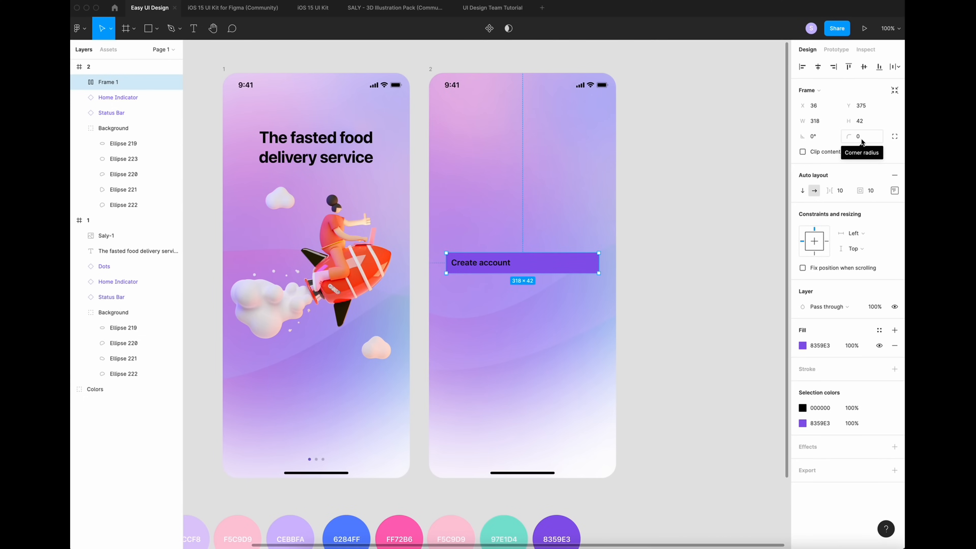
{"action": "type", "text": "30"}
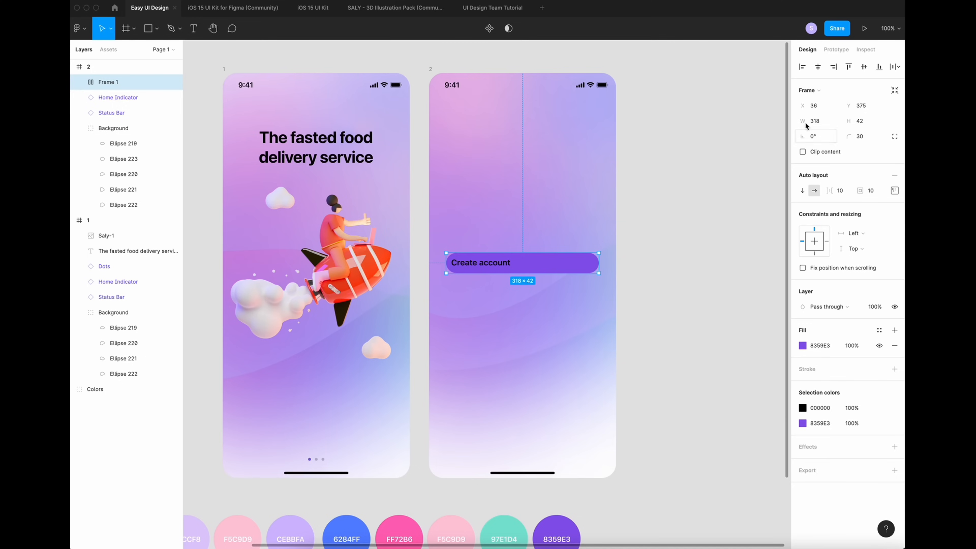
{"action": "mouse_move", "coordinate": [894, 190]}
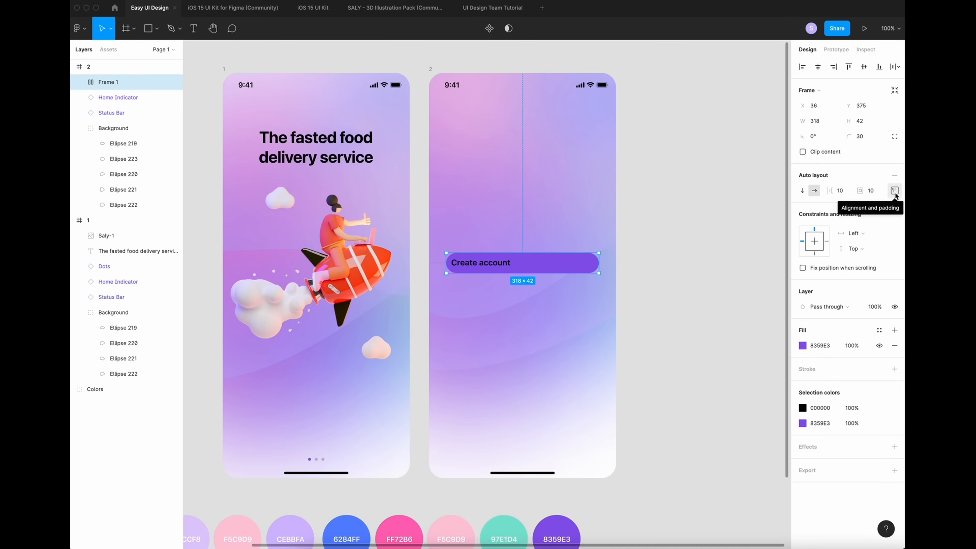
{"action": "left_click", "coordinate": [894, 190]}
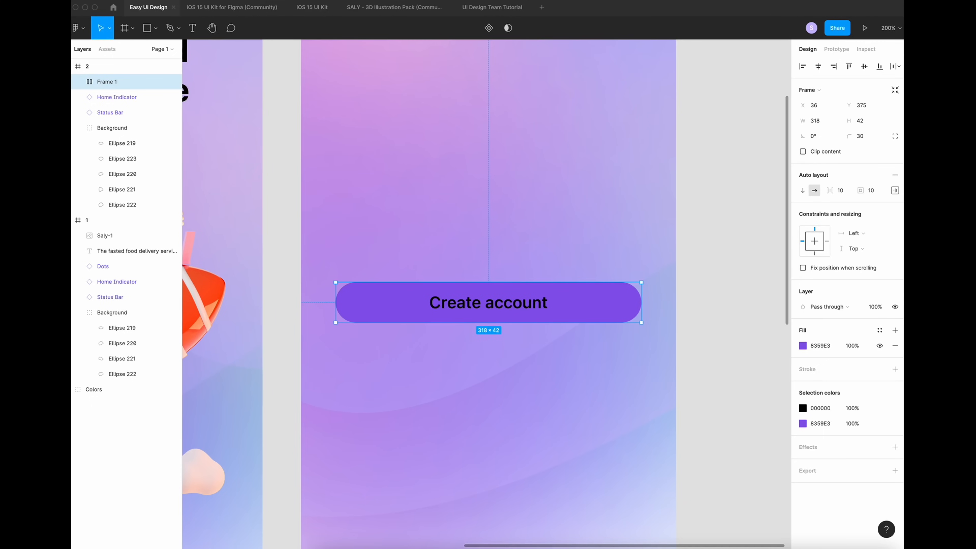
Give the button a thin white linear-gradient stroke
{"action": "left_click", "coordinate": [895, 369]}
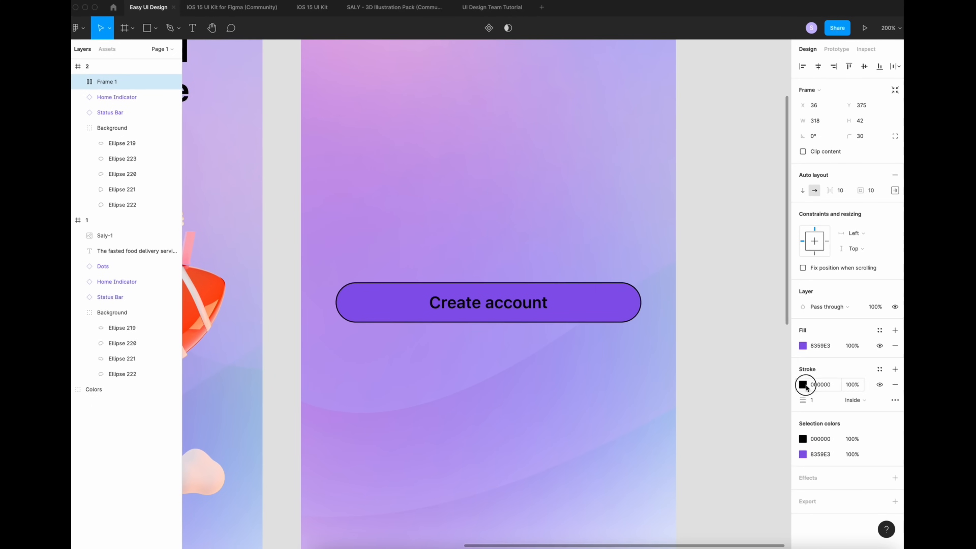
{"action": "left_click", "coordinate": [805, 384]}
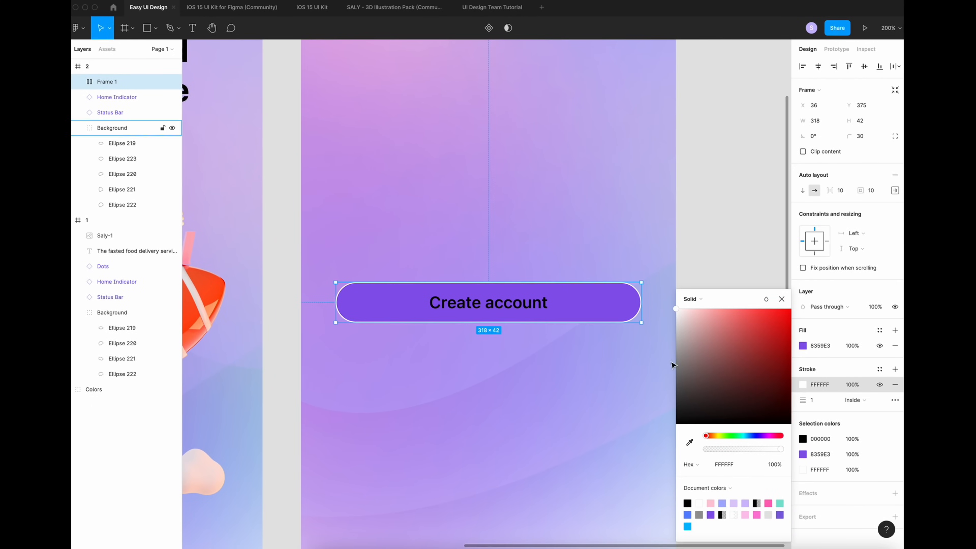
{"action": "left_click", "coordinate": [692, 298]}
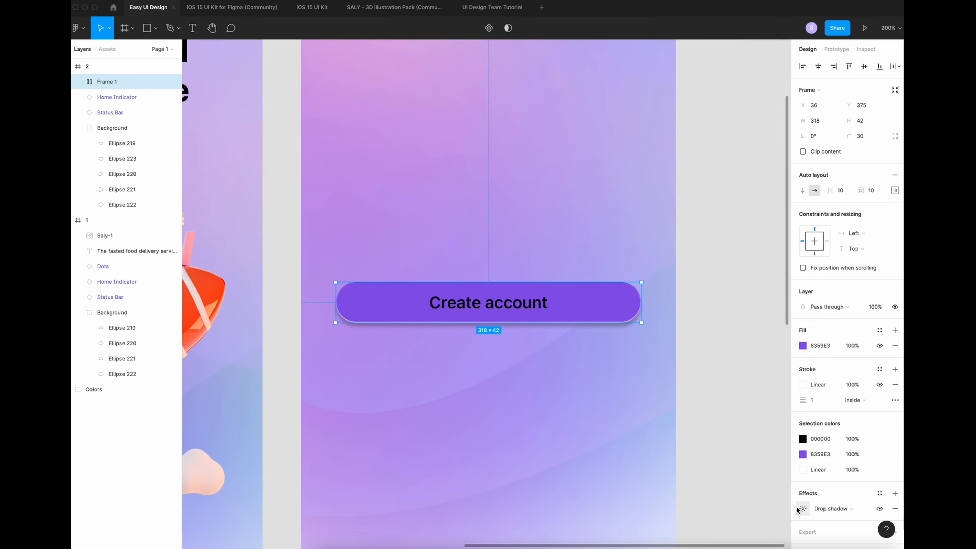
Add a drop shadow and a background blur to the button
{"action": "left_click", "coordinate": [802, 508]}
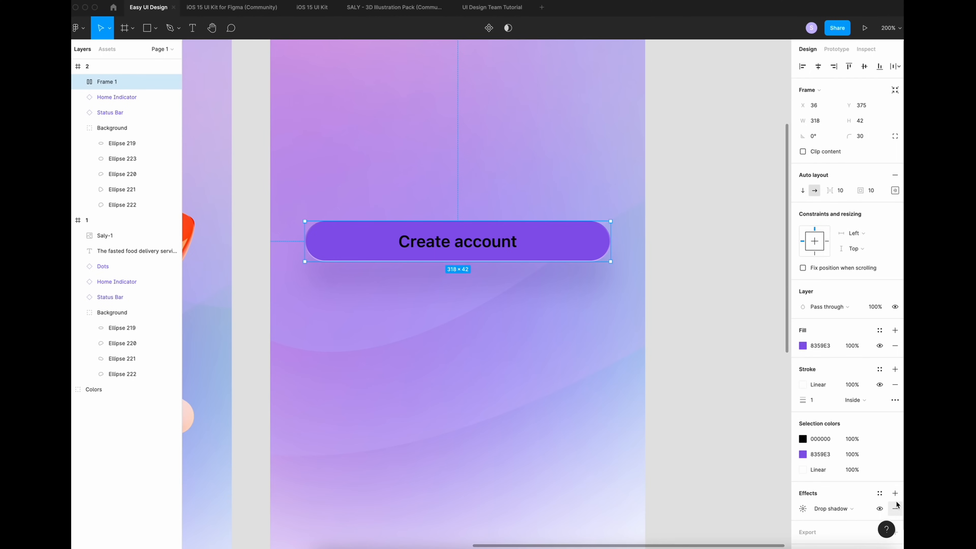
{"action": "left_click", "coordinate": [894, 492]}
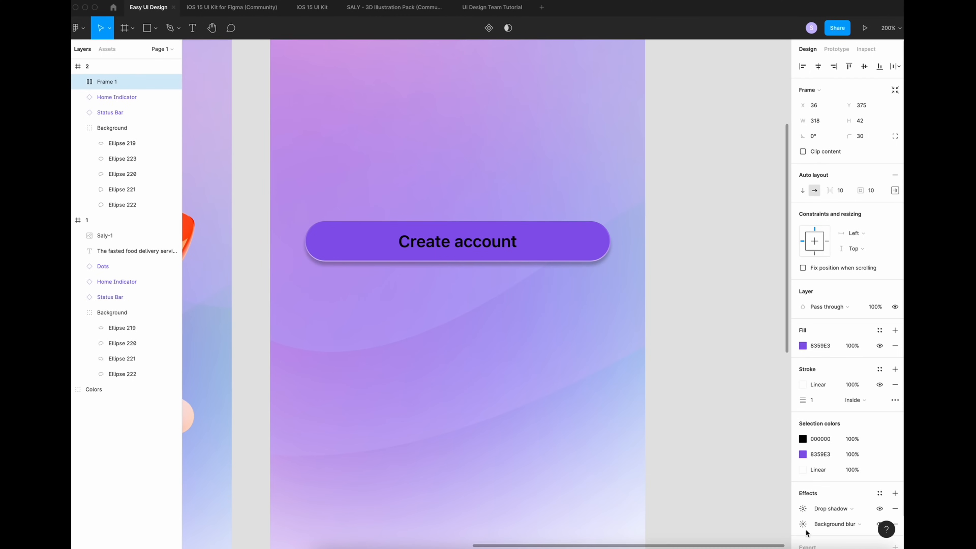
{"action": "left_click", "coordinate": [803, 523]}
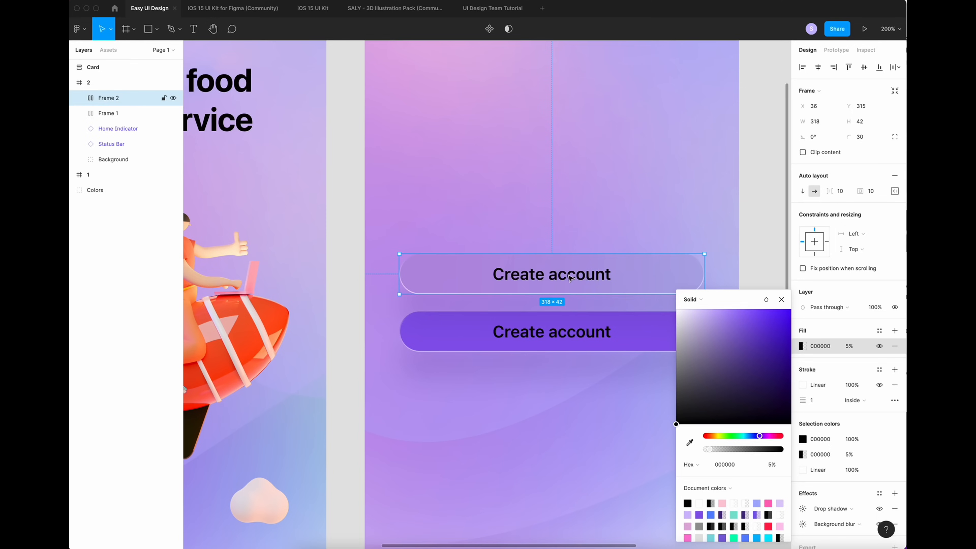
Turn the duplicated buttons into a masked password field and an 'Email adress' field
{"action": "double_click", "coordinate": [551, 274]}
{"action": "type", "text": "loc"}
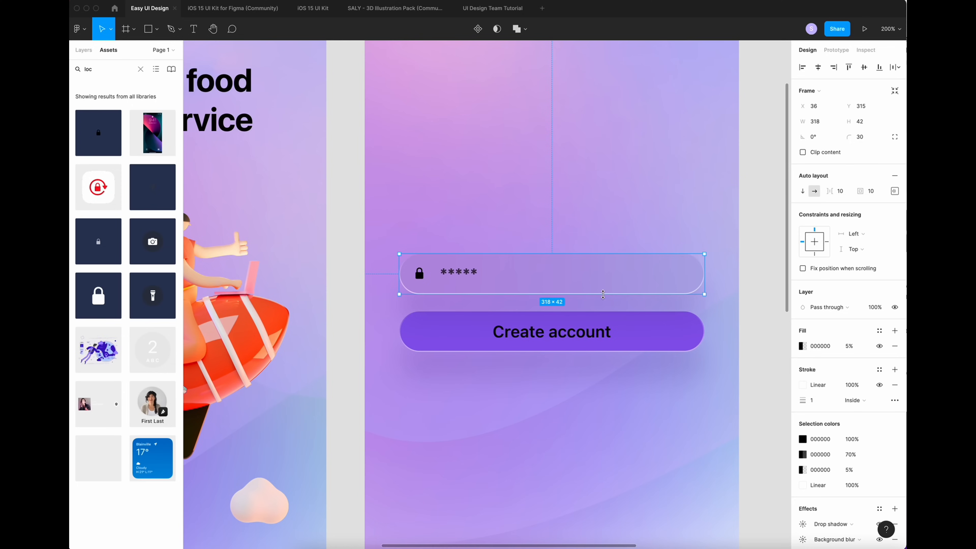
{"action": "key", "text": "cmd+v"}
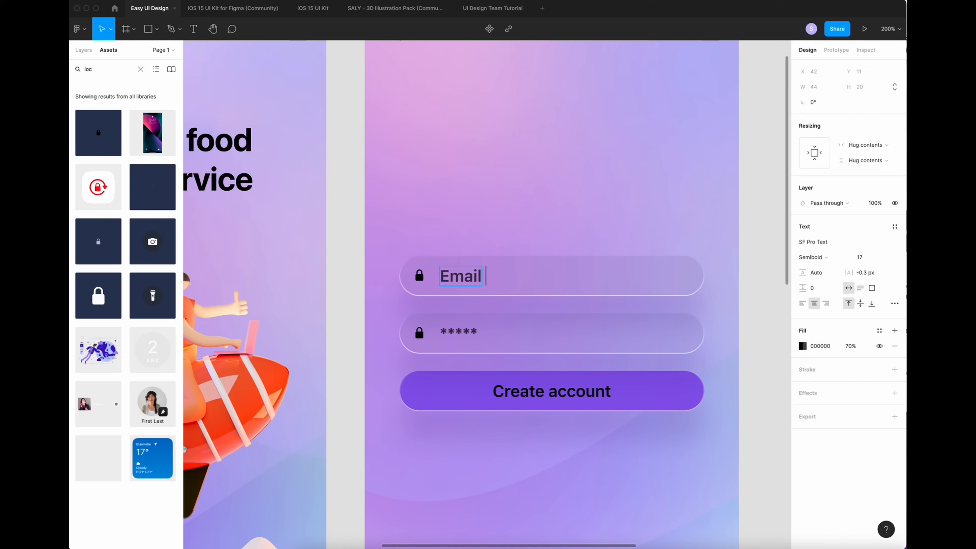
{"action": "type", "text": "a"}
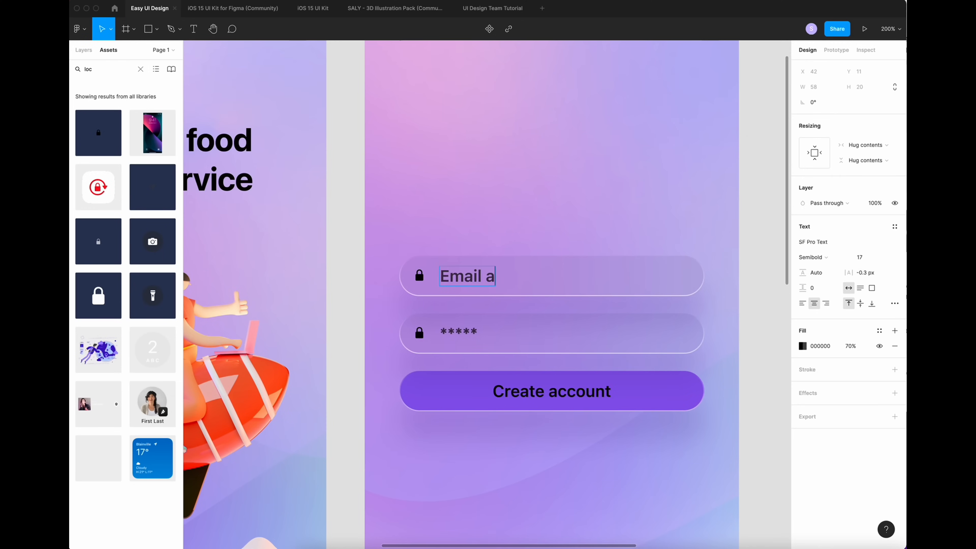
{"action": "type", "text": "dress"}
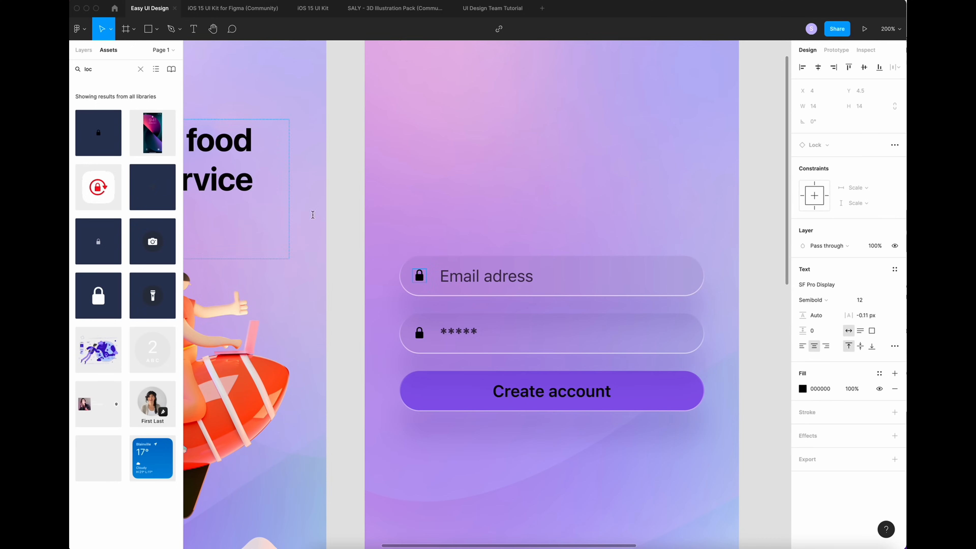
{"action": "type", "text": "mail"}
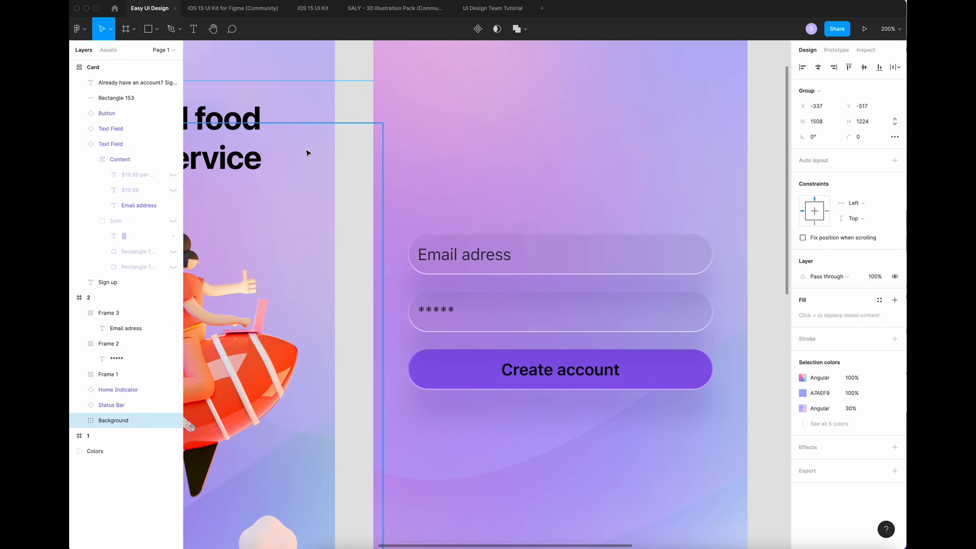
Make the Sign up title Bold at size 34 and wrap it in an auto layout frame
{"action": "left_click_drag", "start_coordinate": [408, 174], "coordinate": [541, 211]}
{"action": "type", "text": "Sign up"}
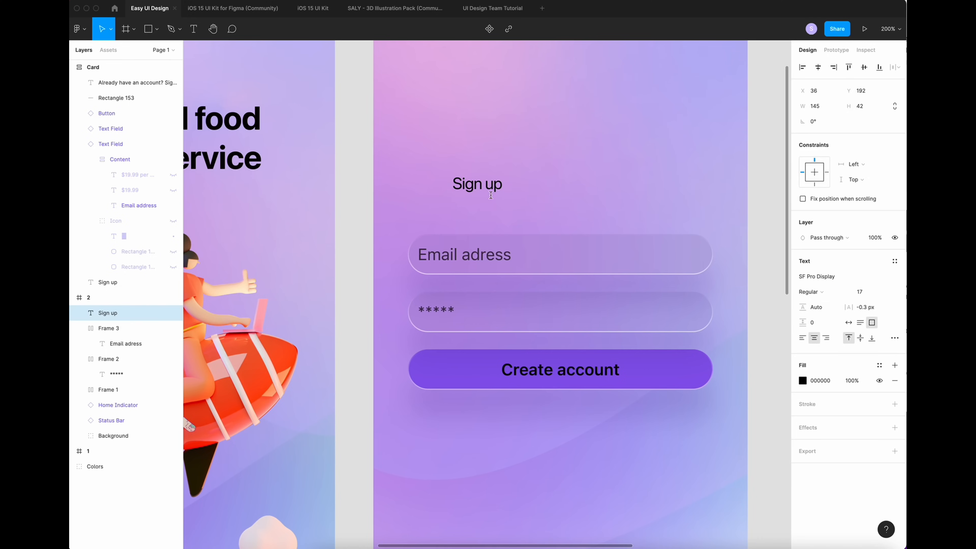
{"action": "left_click", "coordinate": [810, 292]}
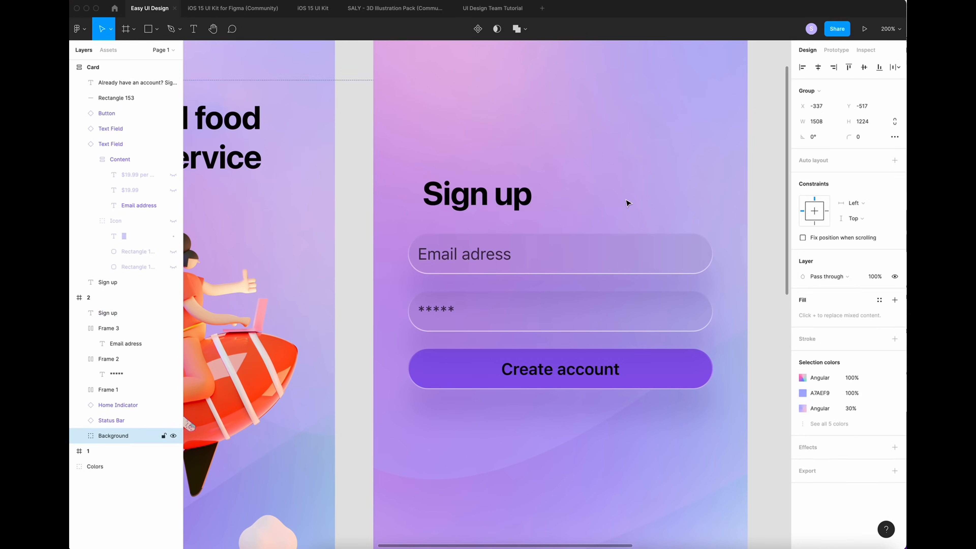
{"action": "left_click", "coordinate": [476, 194]}
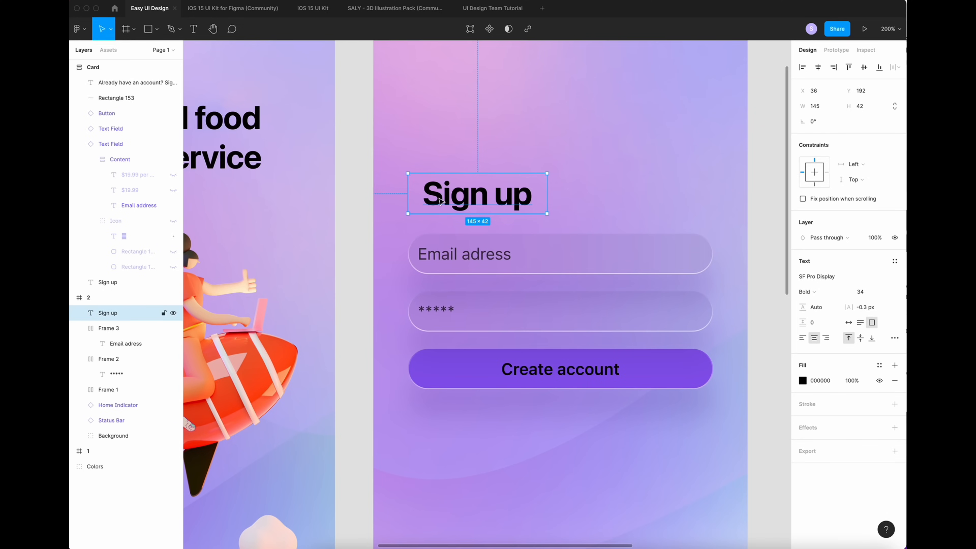
{"action": "key", "text": "shift+a"}
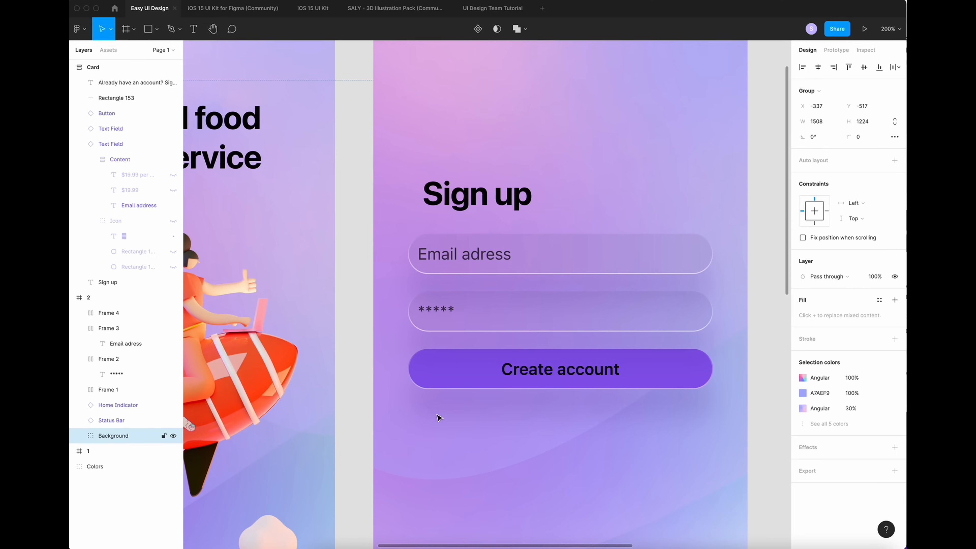
{"action": "mouse_move", "coordinate": [429, 427]}
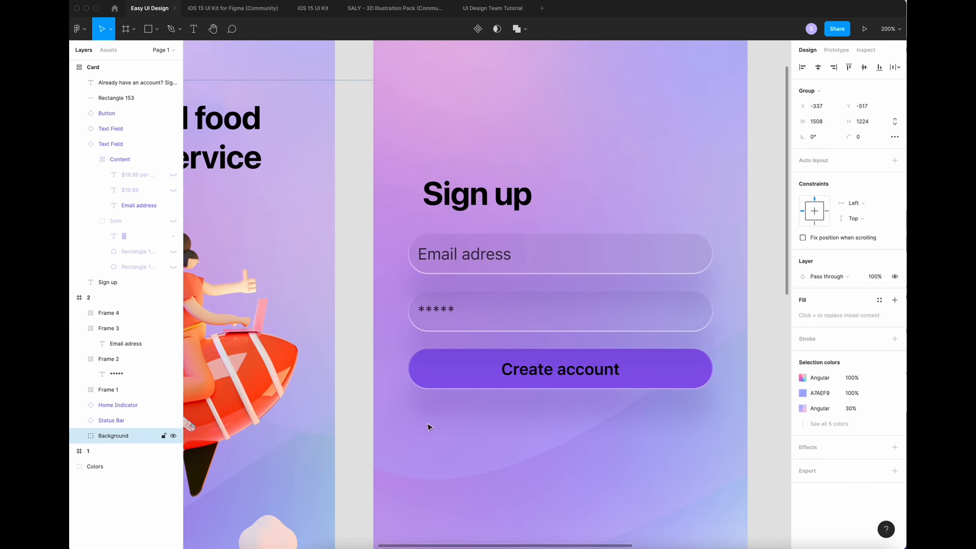
Add a separator from Assets and the text 'Already have an account? Sign in', question part Regular
{"action": "left_click", "coordinate": [108, 50]}
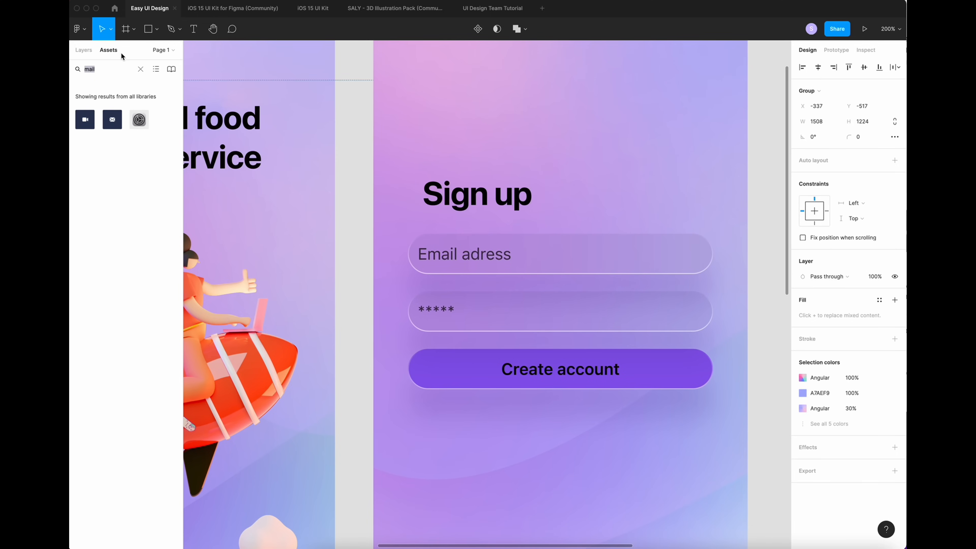
{"action": "type", "text": "separ"}
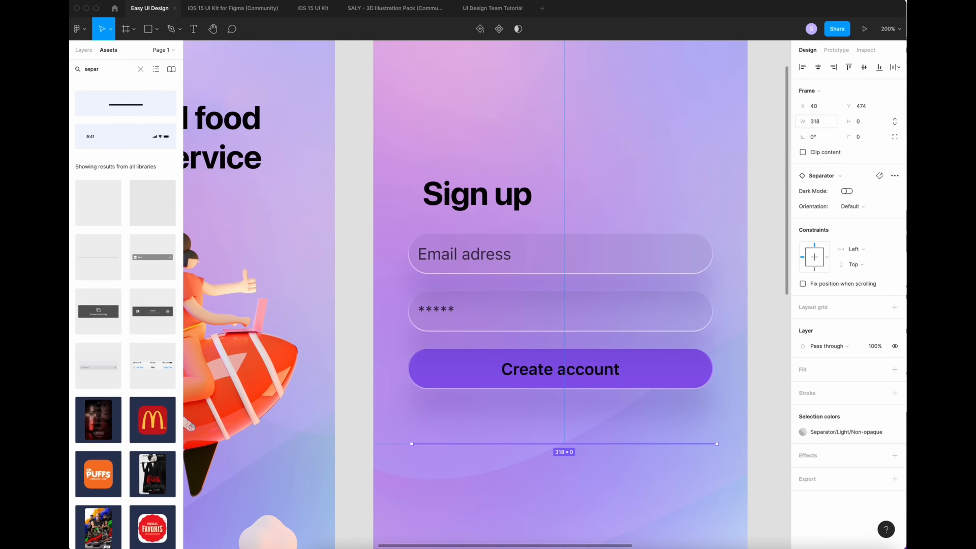
{"action": "type", "text": "Already have an a"}
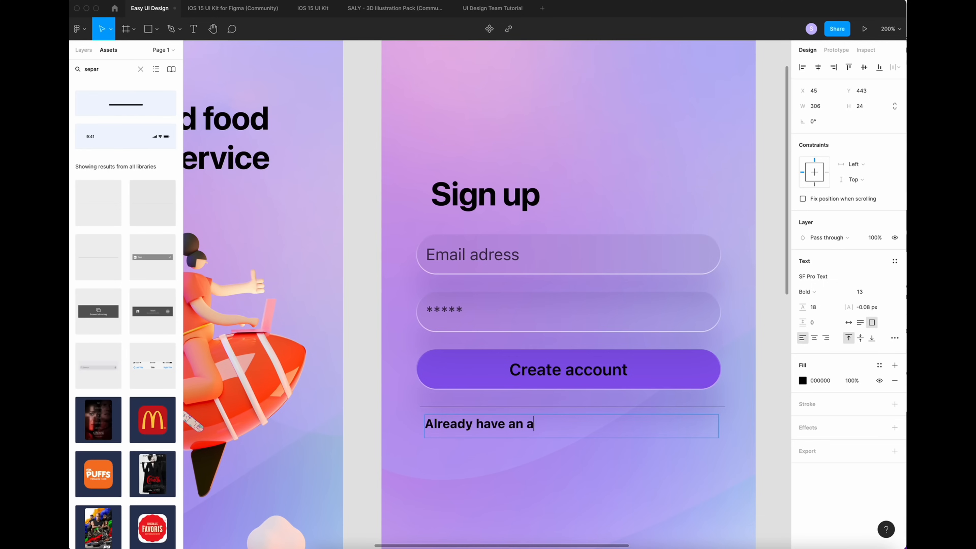
{"action": "type", "text": "ccount? S"}
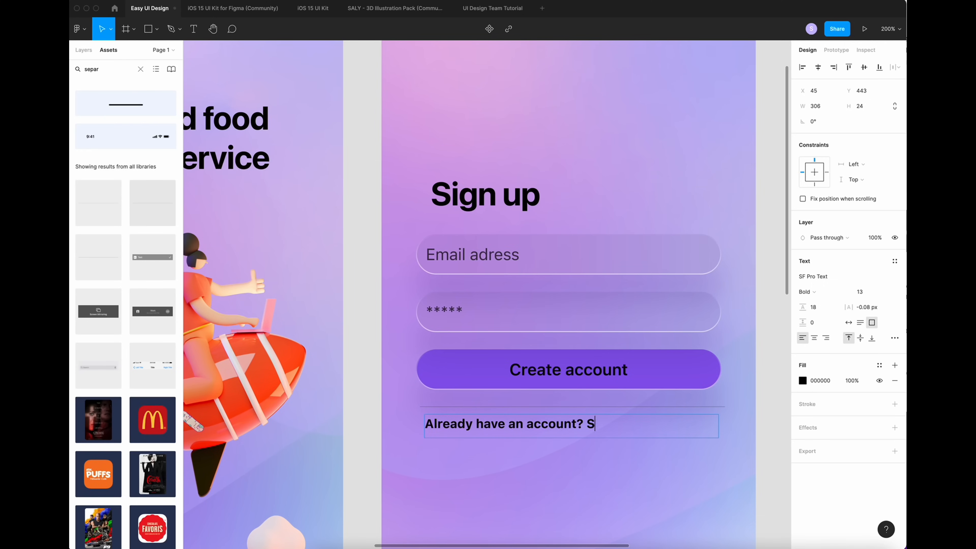
{"action": "type", "text": "ign in"}
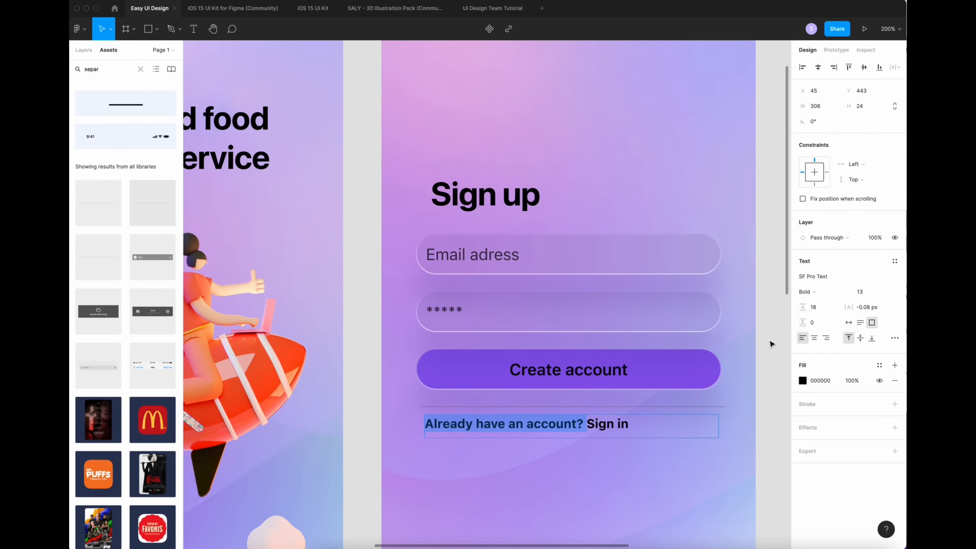
{"action": "left_click", "coordinate": [804, 291]}
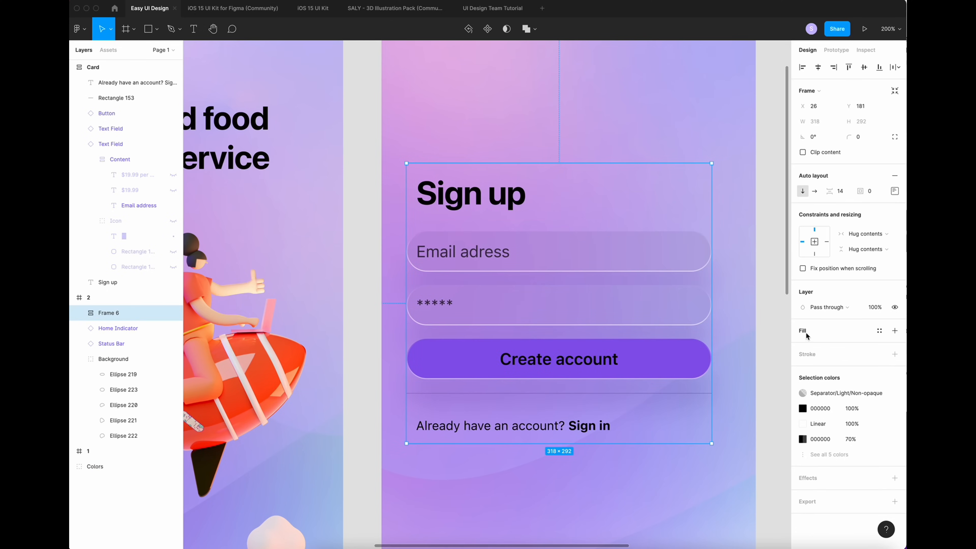
Size the white card to W 350 with padding 30/16, spacing 20 and corner radius 30
{"action": "type", "text": "325"}
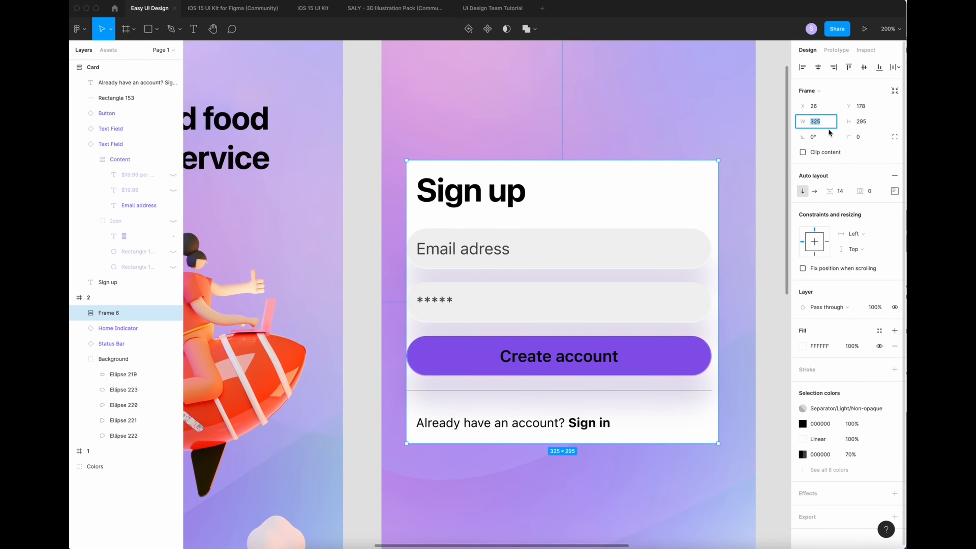
{"action": "type", "text": "3"}
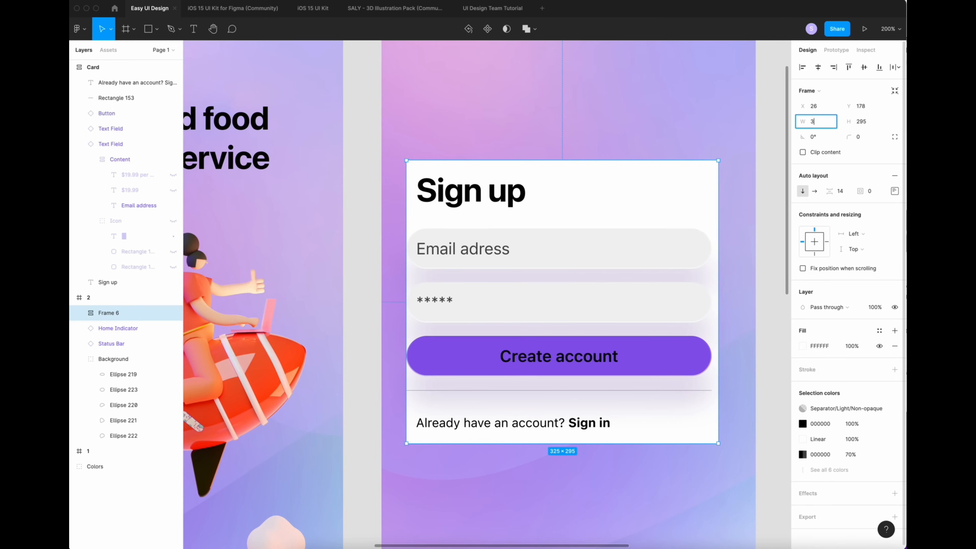
{"action": "type", "text": "350"}
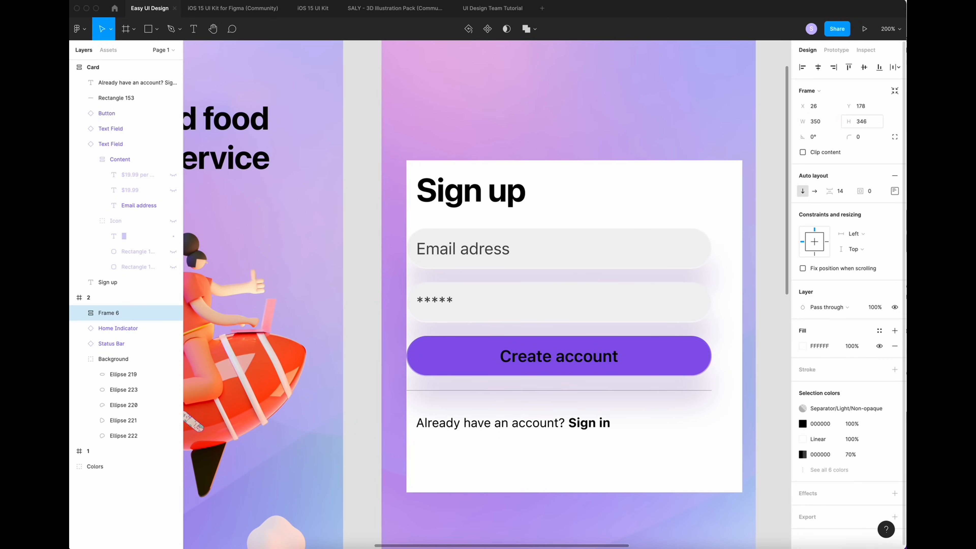
{"action": "left_click", "coordinate": [833, 67]}
{"action": "type", "text": "16"}
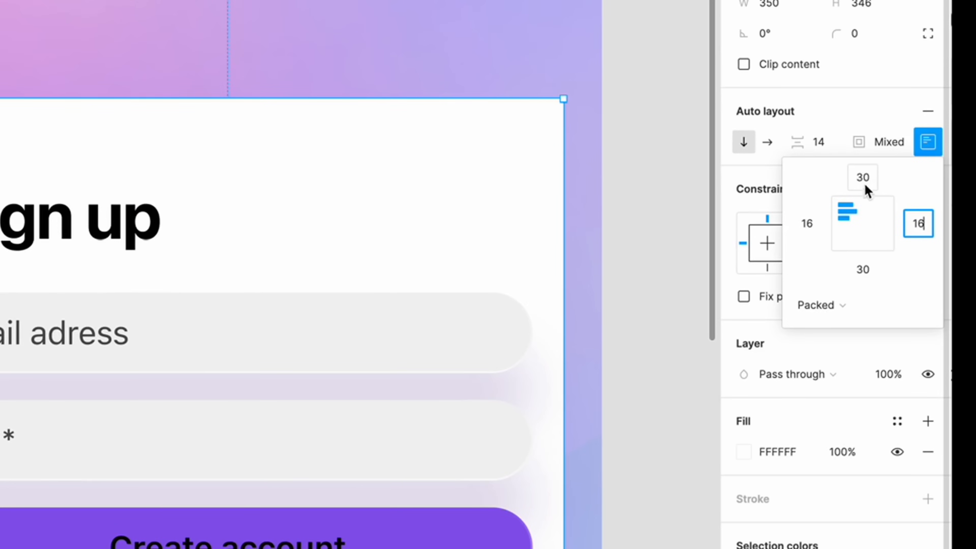
{"action": "mouse_move", "coordinate": [918, 225]}
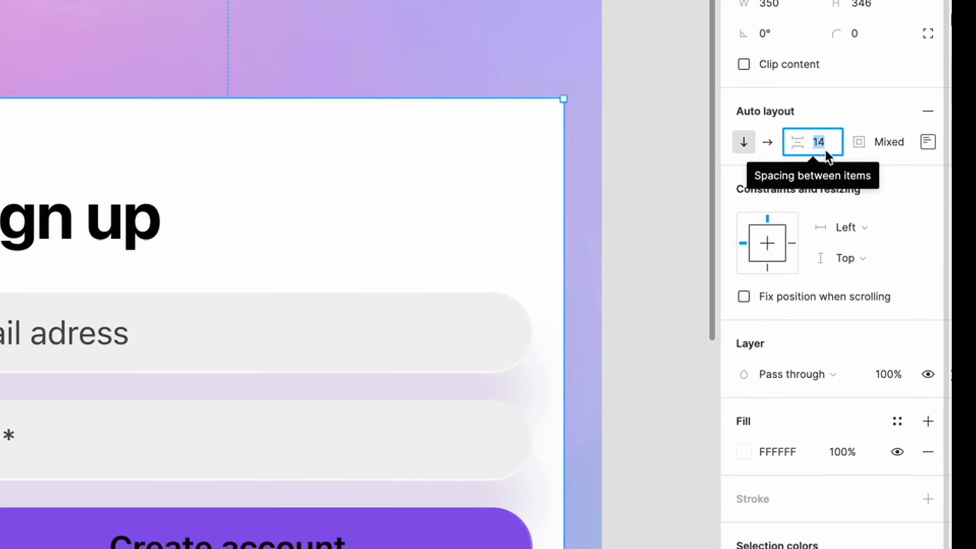
{"action": "type", "text": "20"}
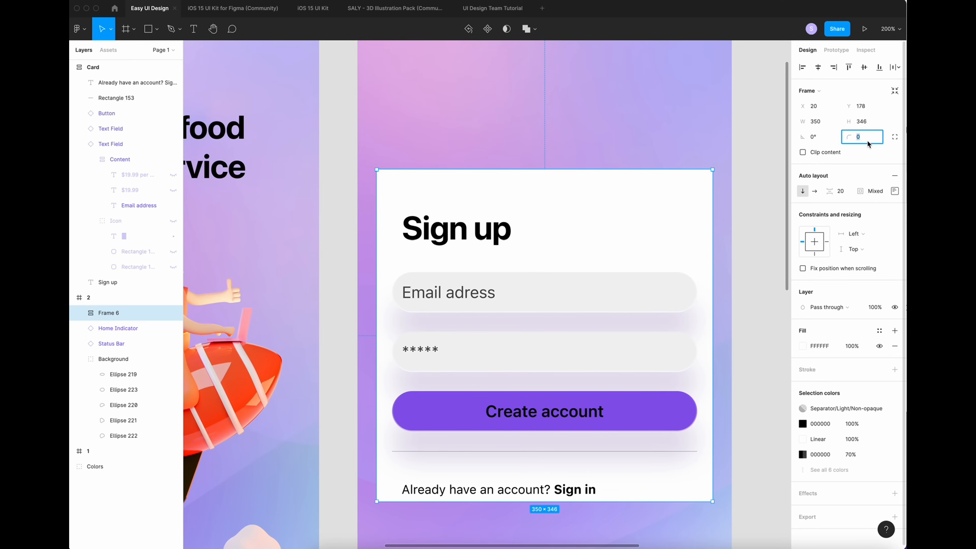
{"action": "type", "text": "30"}
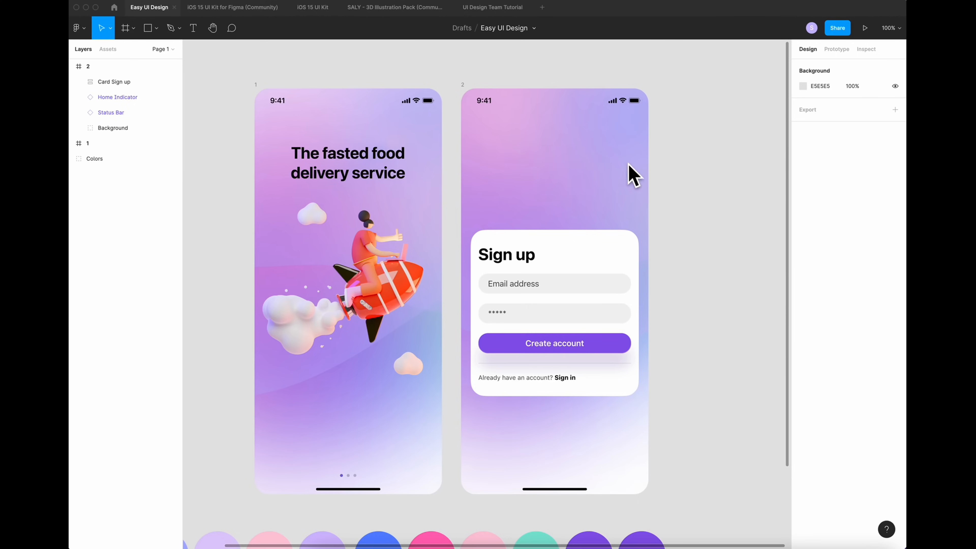
{"action": "mouse_move", "coordinate": [409, 154]}
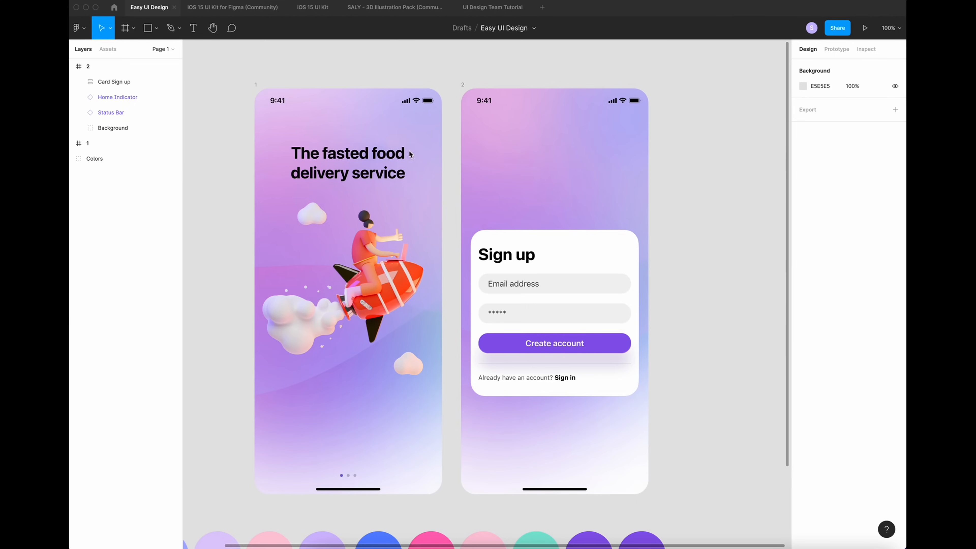
{"action": "mouse_move", "coordinate": [540, 217]}
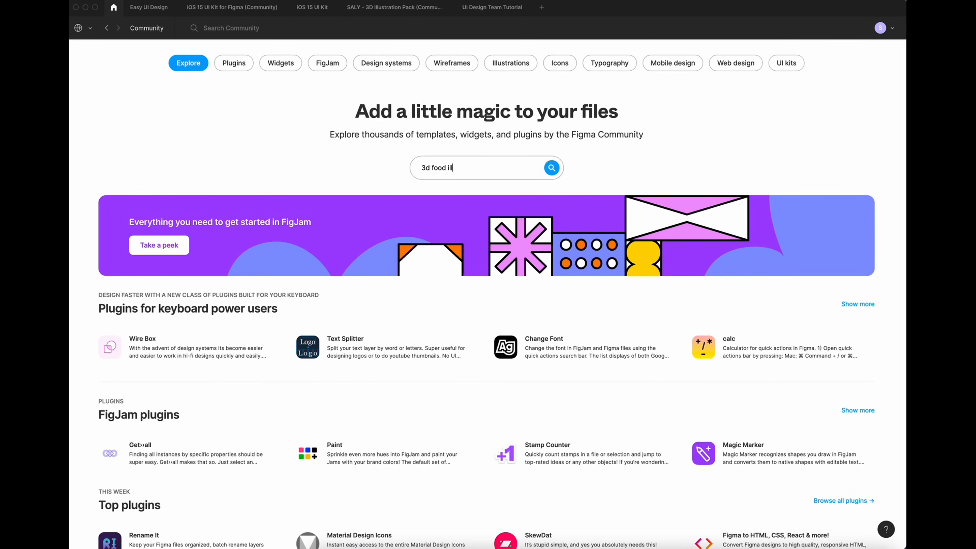
Search Community for '3d food illustration' and open the Odamam and QOFOOD icon files
{"action": "key", "text": "Enter"}
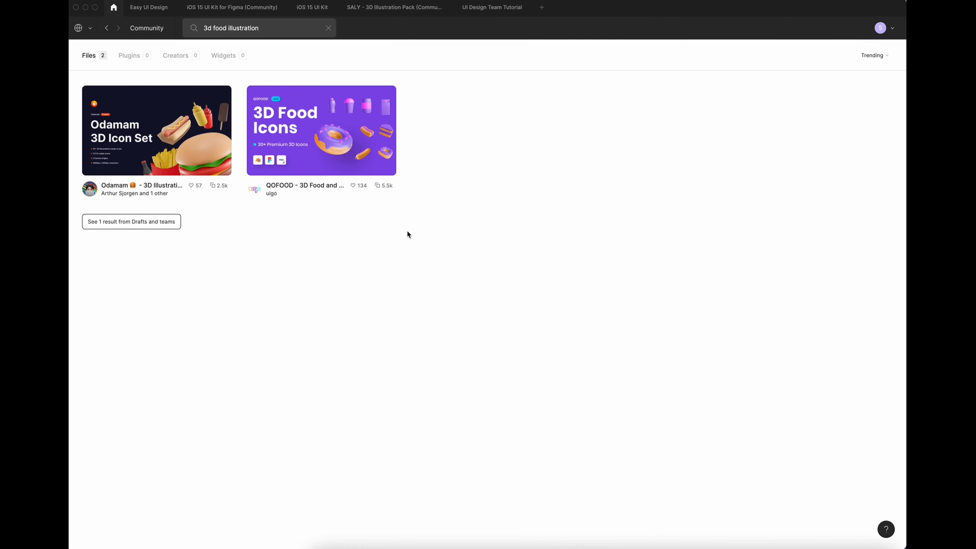
{"action": "mouse_move", "coordinate": [194, 127]}
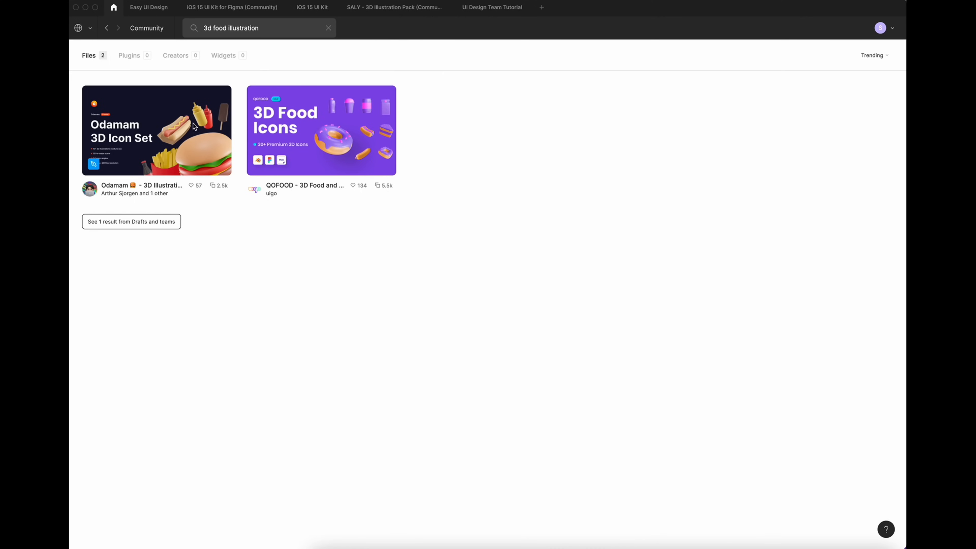
{"action": "left_click", "coordinate": [321, 131]}
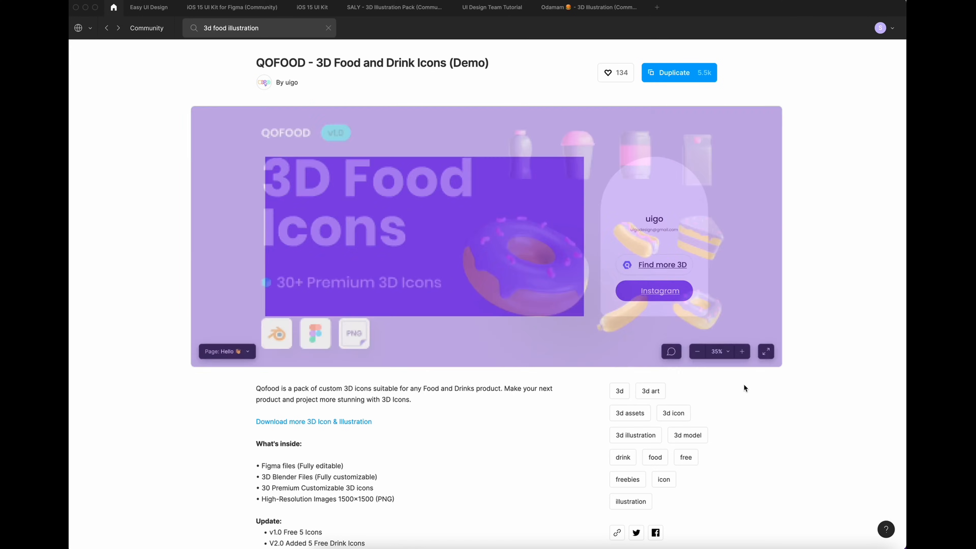
{"action": "left_click", "coordinate": [149, 7]}
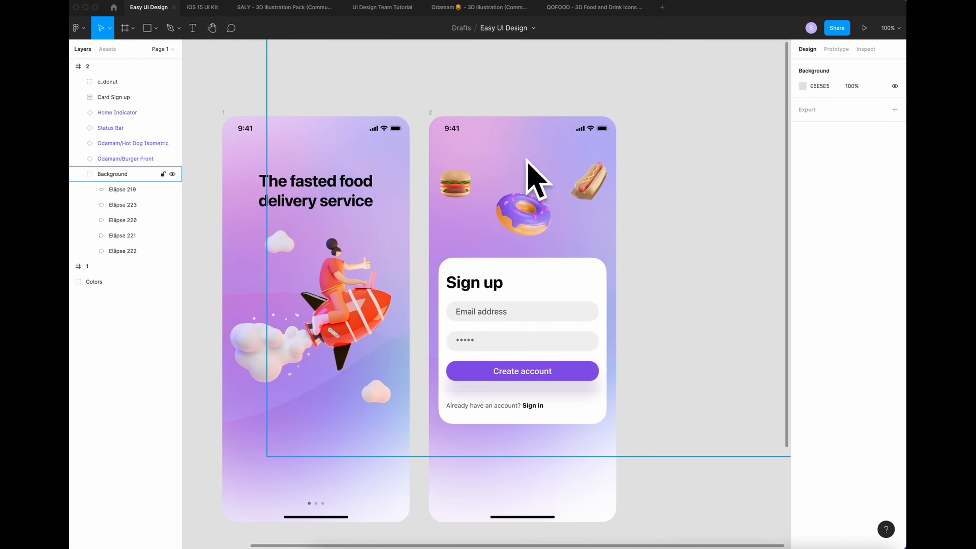
Add the heading 'Order food at your door' above the pasted food icons
{"action": "type", "text": "Order food at your door"}
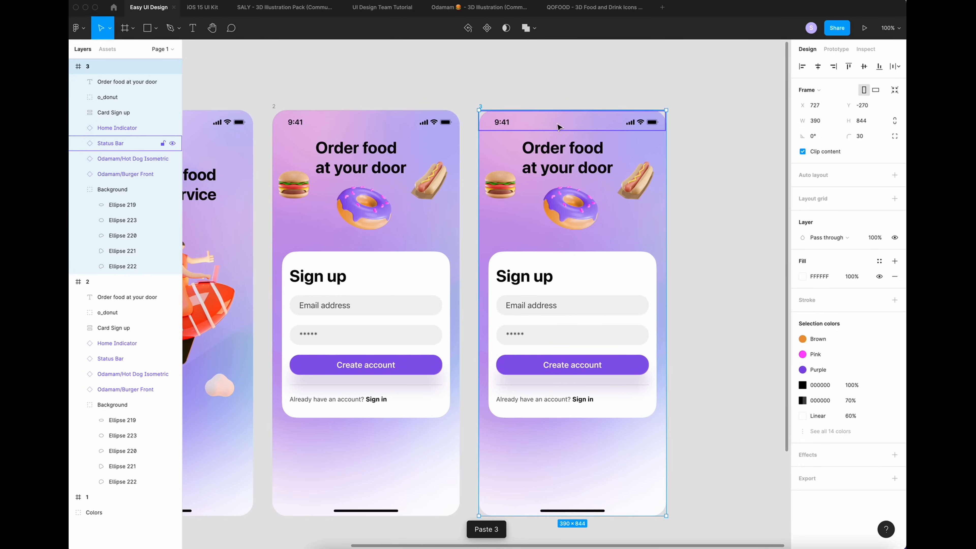
Paste the Bg2 wave layer into the third screen's background
{"action": "left_click", "coordinate": [563, 157]}
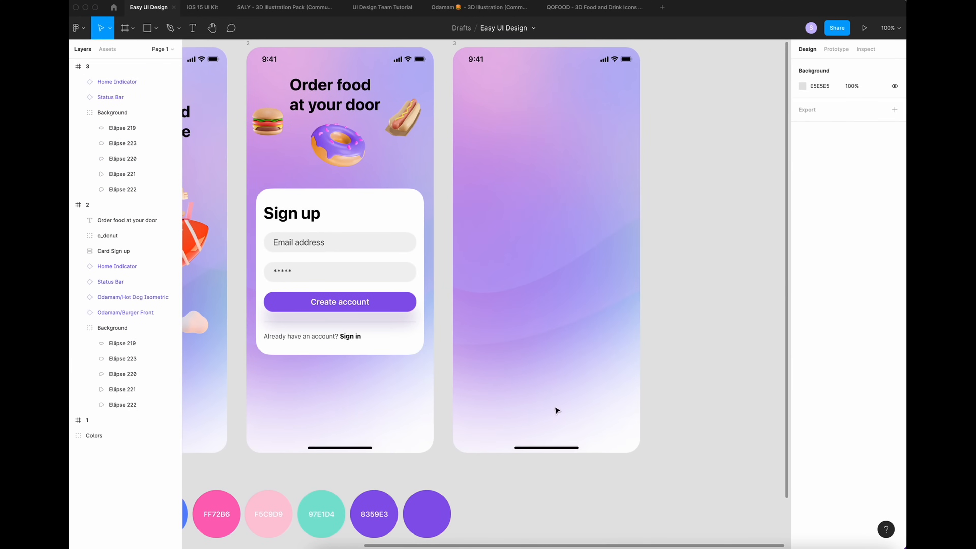
{"action": "mouse_move", "coordinate": [589, 462]}
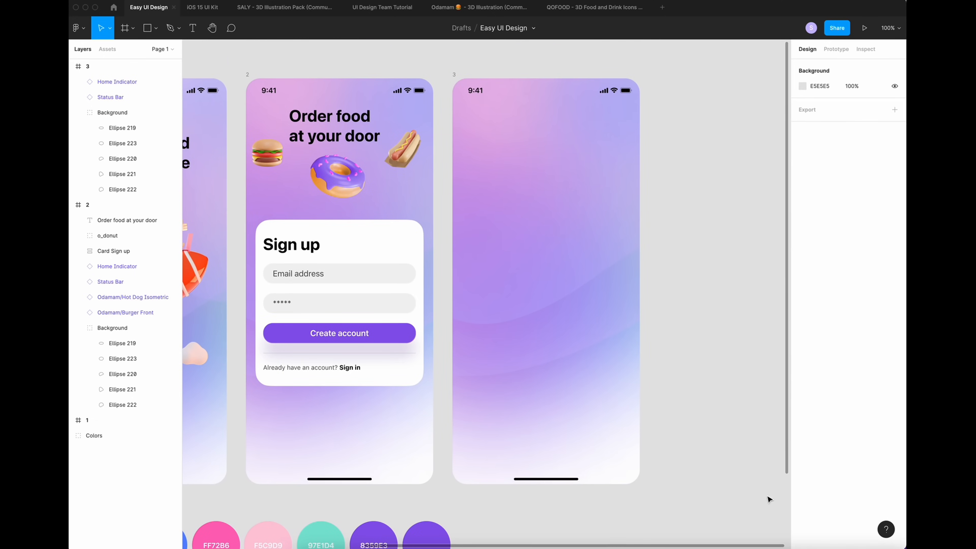
{"action": "mouse_move", "coordinate": [793, 542]}
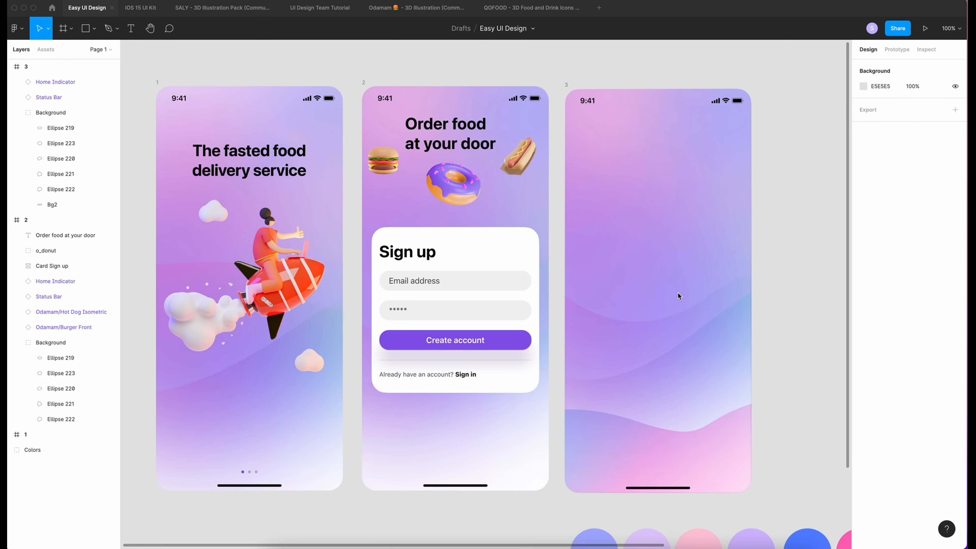
{"action": "mouse_move", "coordinate": [636, 195]}
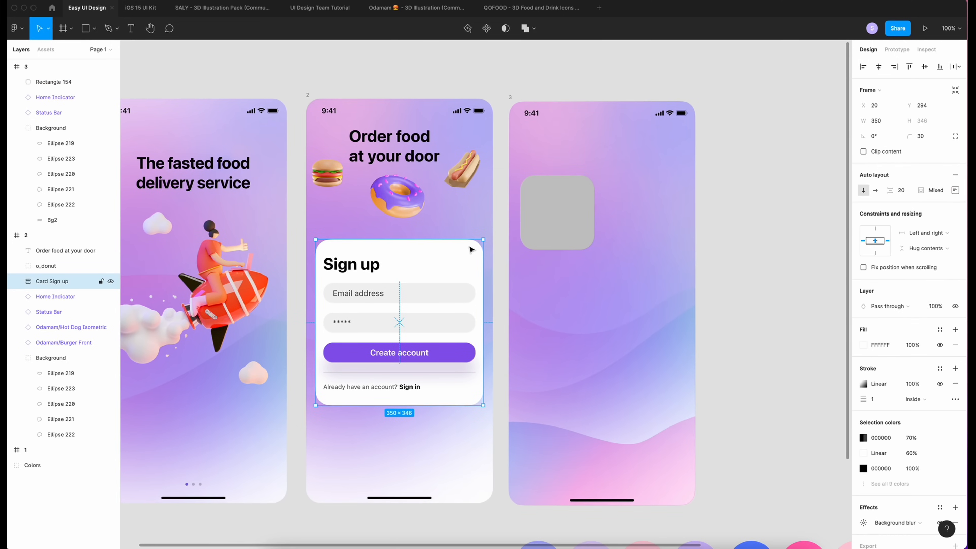
Paste the card's styling onto the square and fill it with a pasta photo
{"action": "right_click", "coordinate": [556, 213]}
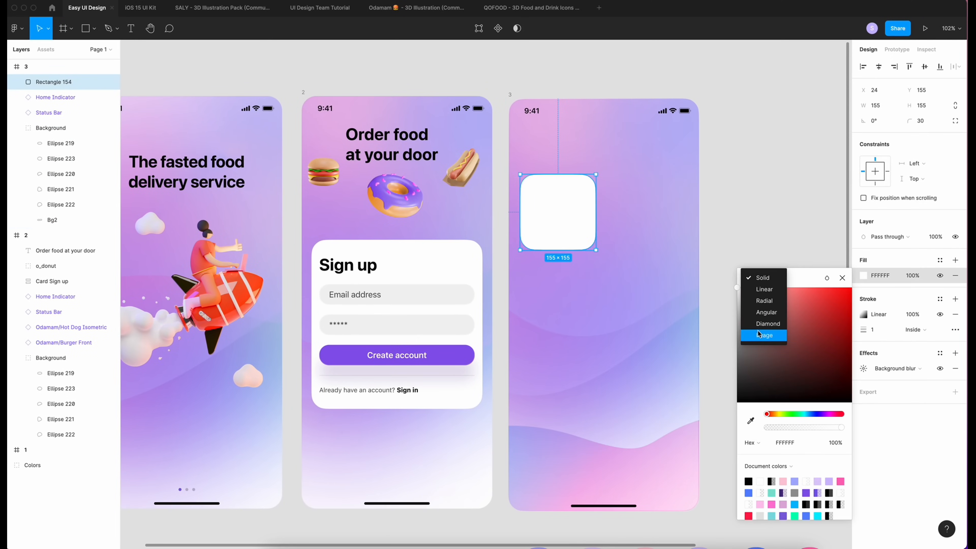
{"action": "left_click", "coordinate": [762, 335]}
{"action": "type", "text": "Pasta"}
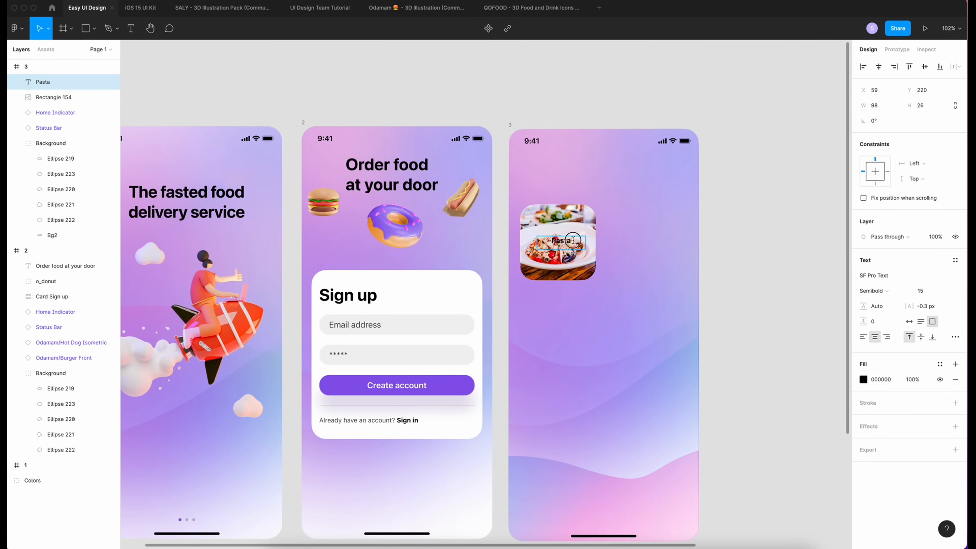
Style the Pasta label Bold 18 on an 80% white auto layout bar, width 127
{"action": "left_click", "coordinate": [903, 275]}
{"action": "type", "text": "18"}
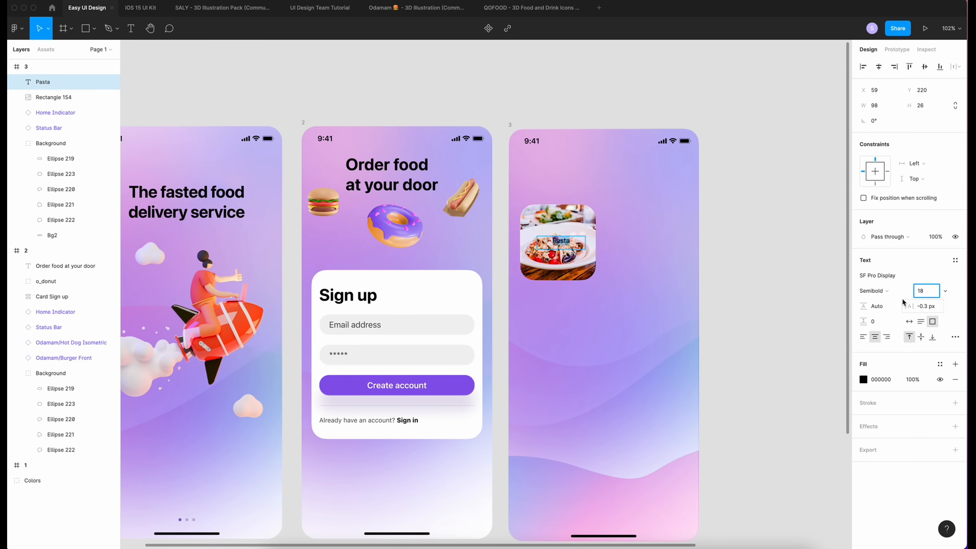
{"action": "left_click", "coordinate": [872, 291]}
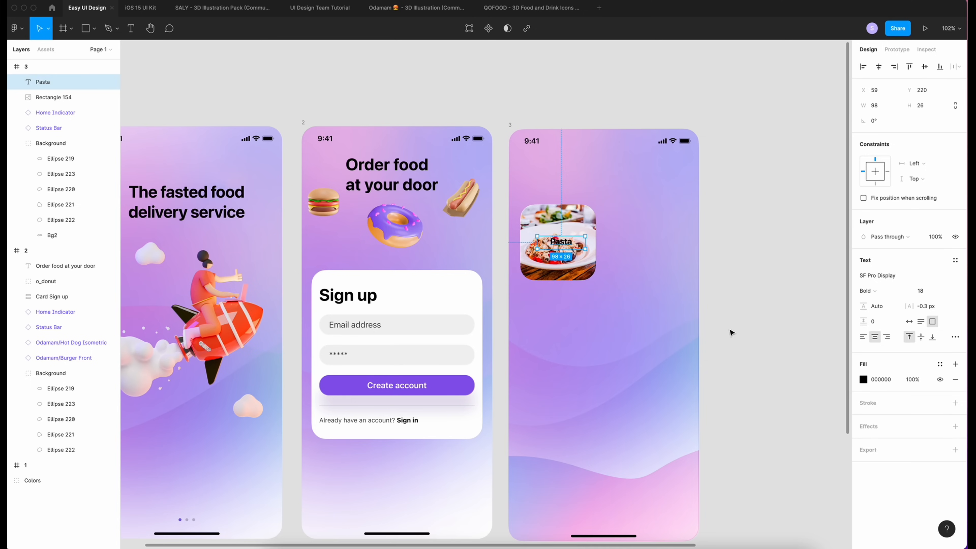
{"action": "key", "text": "shift+a"}
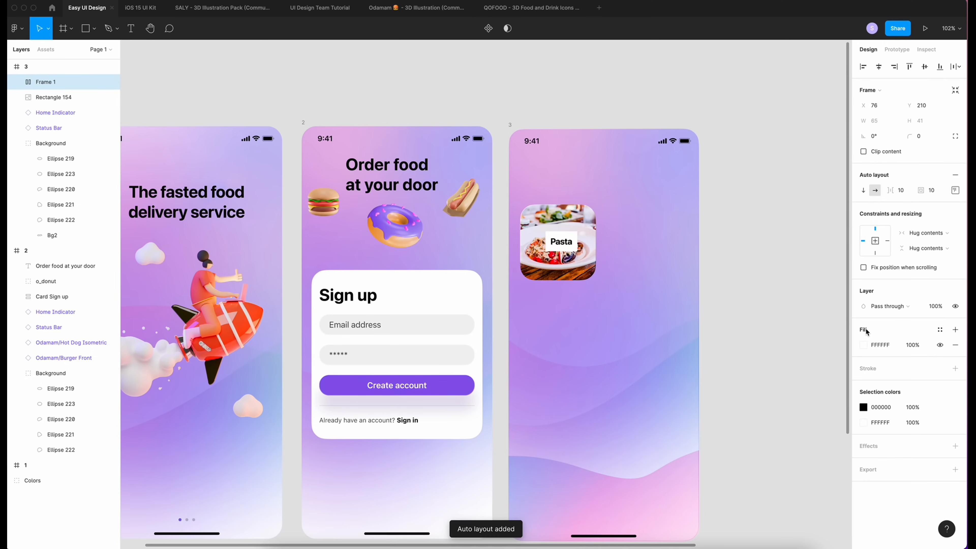
{"action": "left_click", "coordinate": [560, 241]}
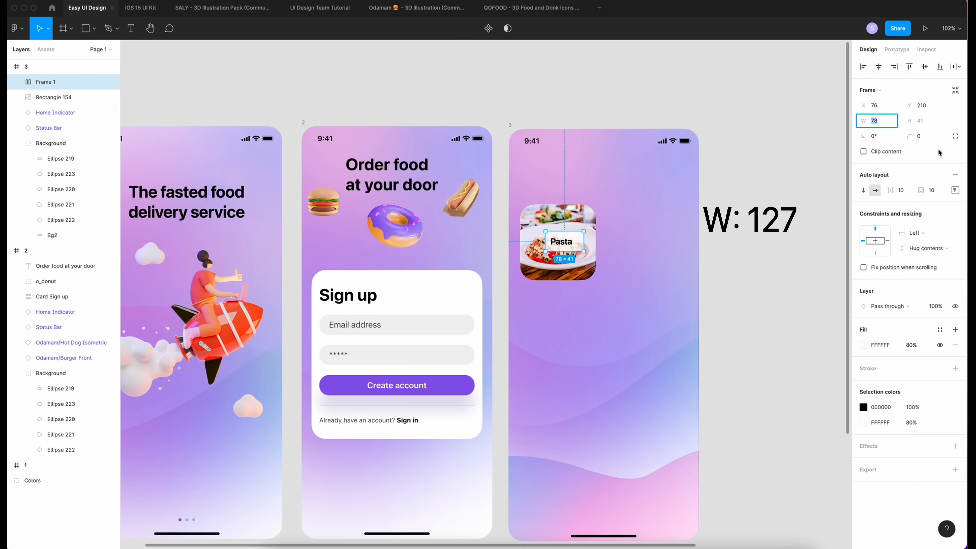
{"action": "type", "text": "127"}
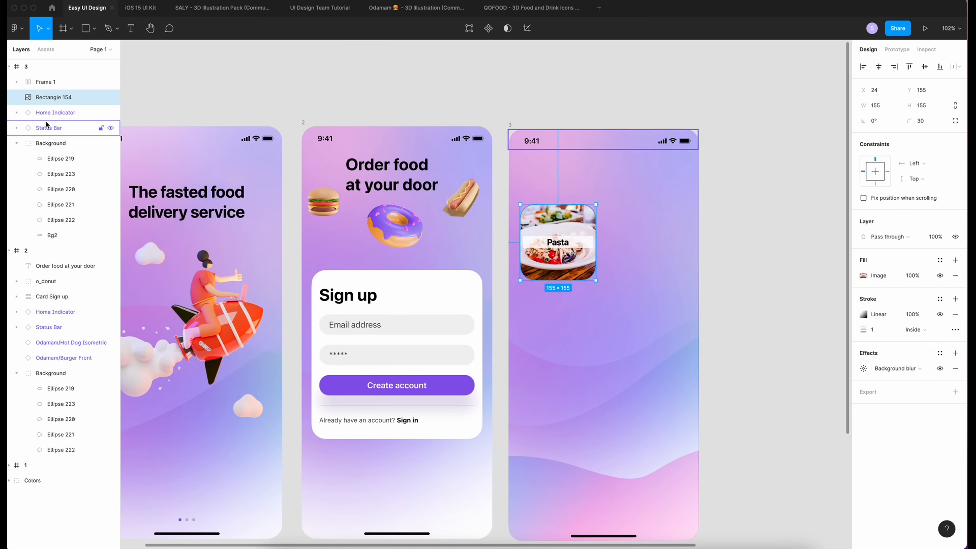
Group the label and photo square as a Pasta tile and paste a copy for the grid
{"action": "left_click", "coordinate": [45, 81]}
{"action": "type", "text": "Pasta"}
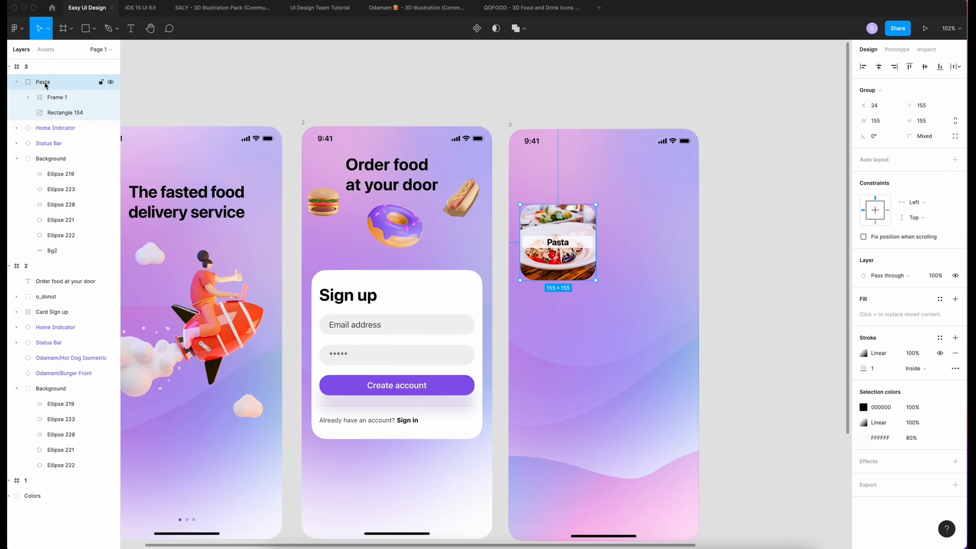
{"action": "key", "text": "cmd+v"}
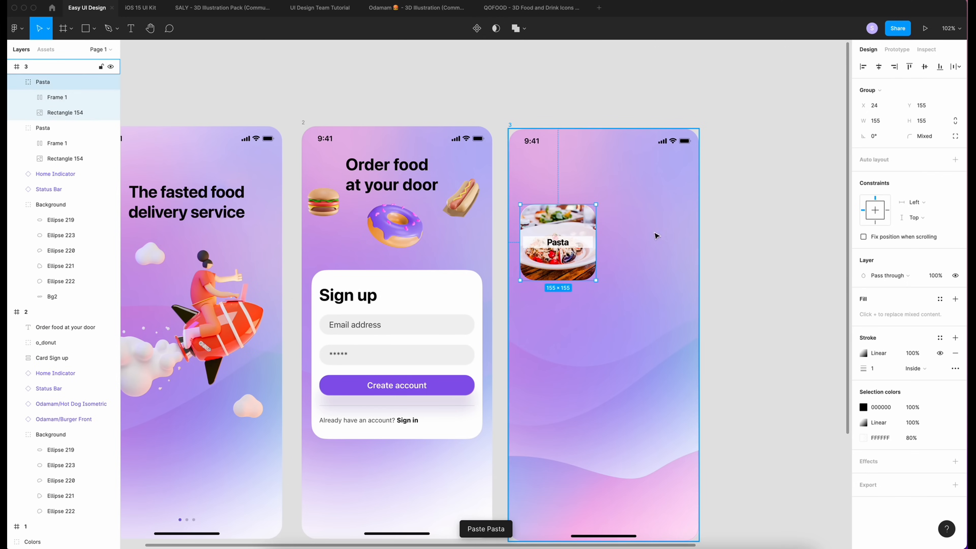
{"action": "mouse_move", "coordinate": [631, 196]}
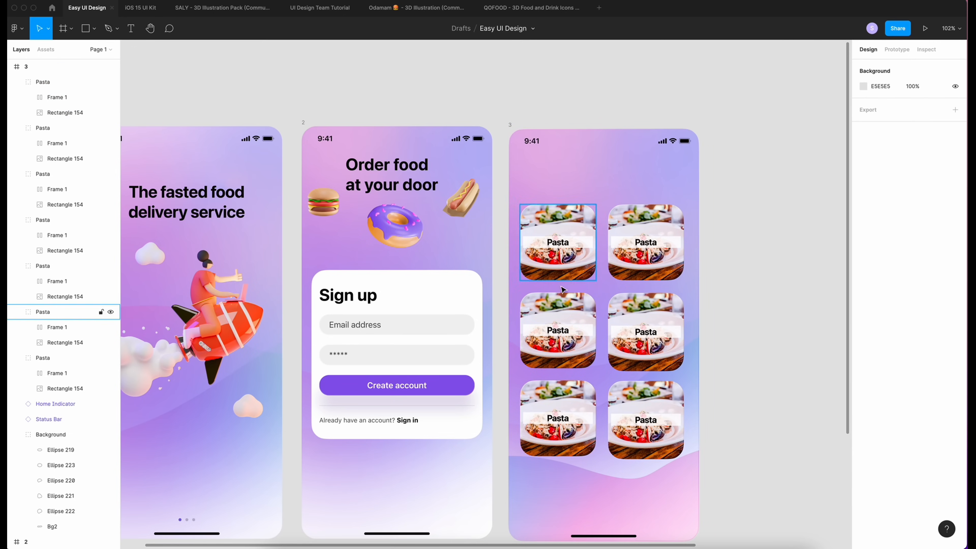
Customise the tiles with distinct food photos and labels: Pasta, Healthy, Hamburger, Meat, Dessert, Pasta
{"action": "left_click", "coordinate": [646, 242]}
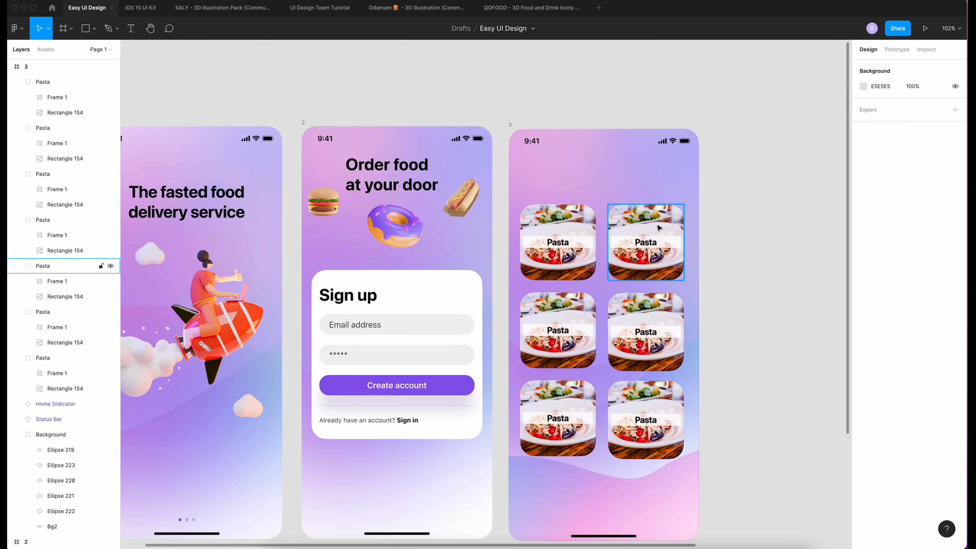
{"action": "mouse_move", "coordinate": [649, 254]}
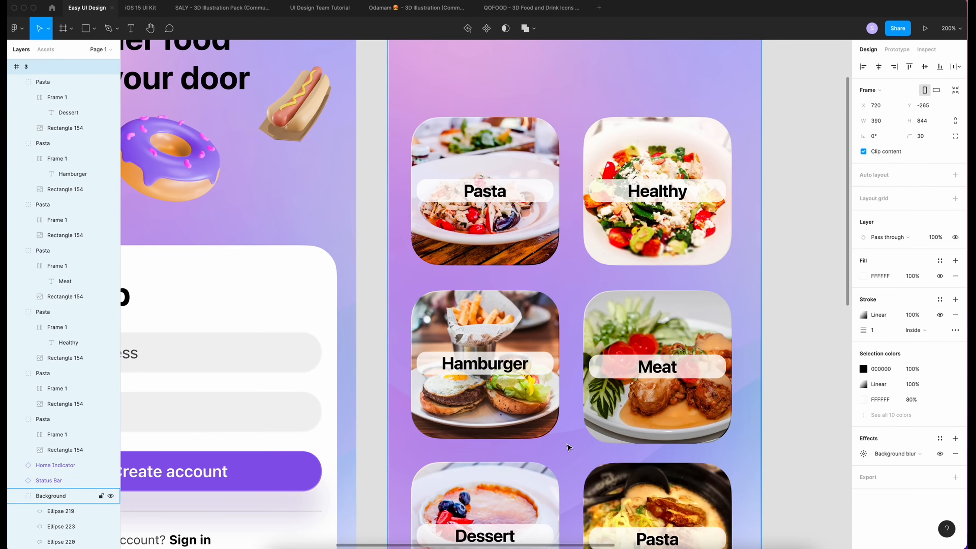
{"action": "scroll", "scroll_direction": "down", "scroll_amount": 3}
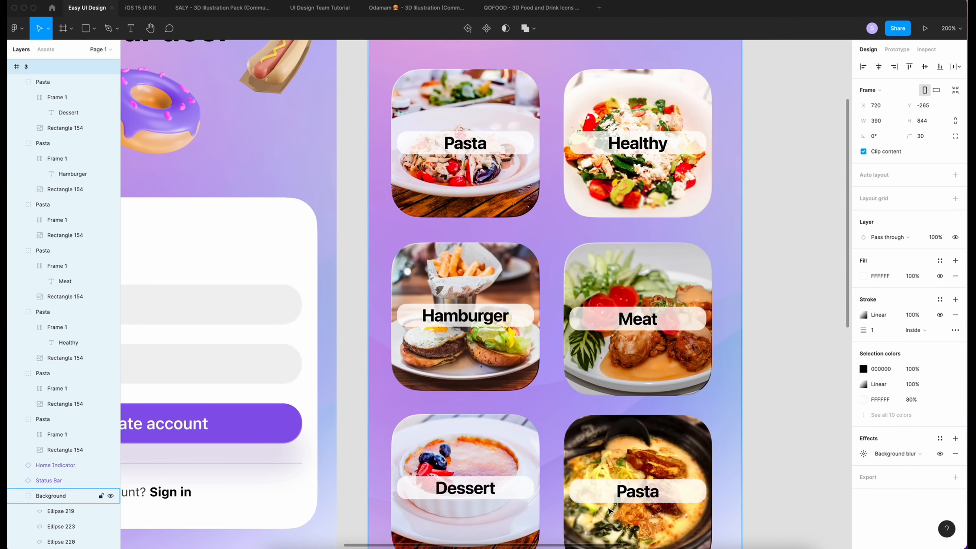
{"action": "left_click", "coordinate": [42, 81]}
{"action": "type", "text": "Food"}
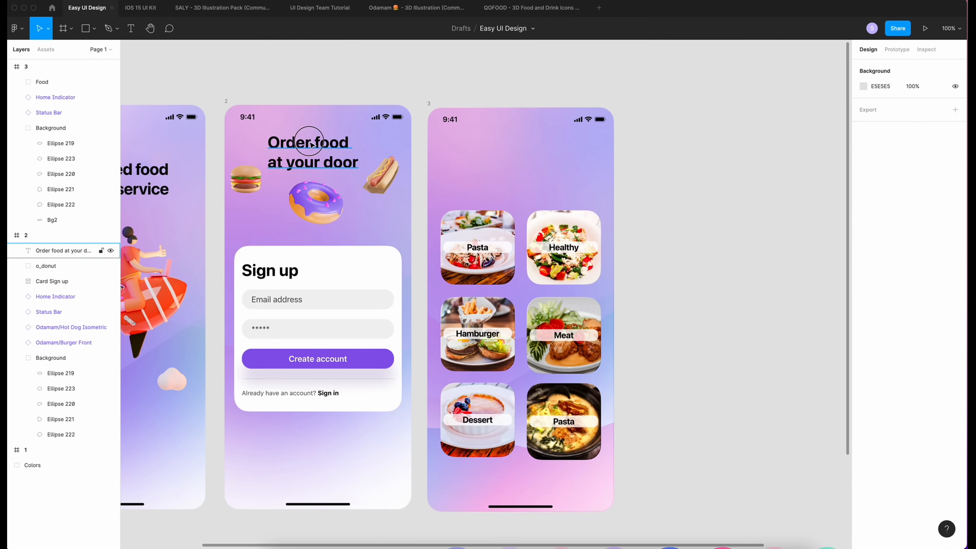
Reuse the sign-up title on the third screen, reworded as the Categories heading
{"action": "left_click", "coordinate": [516, 153]}
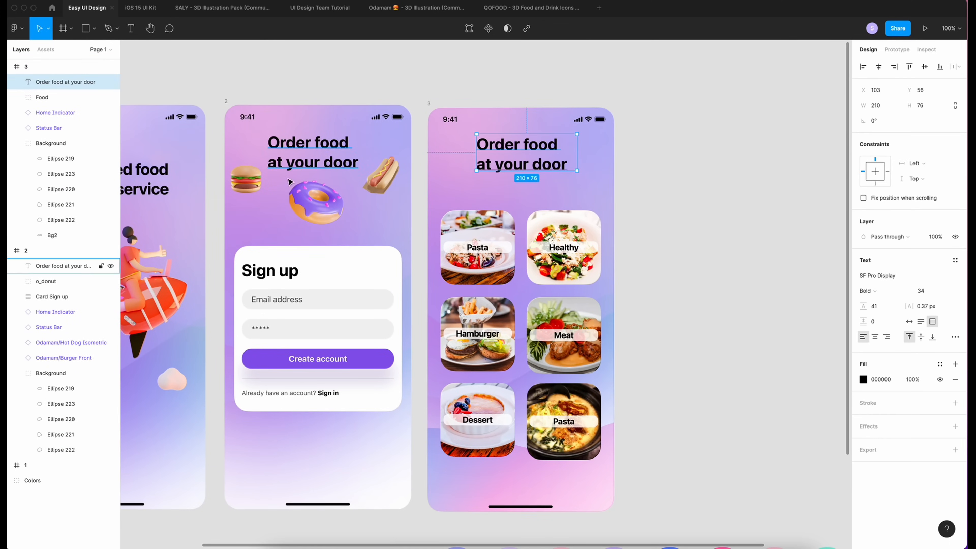
{"action": "double_click", "coordinate": [526, 152]}
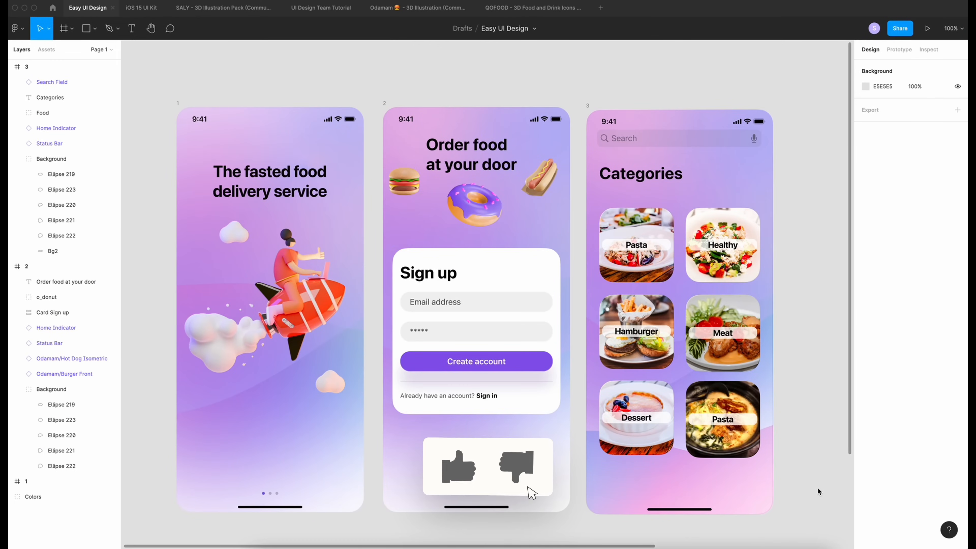
{"action": "left_click", "coordinate": [456, 467]}
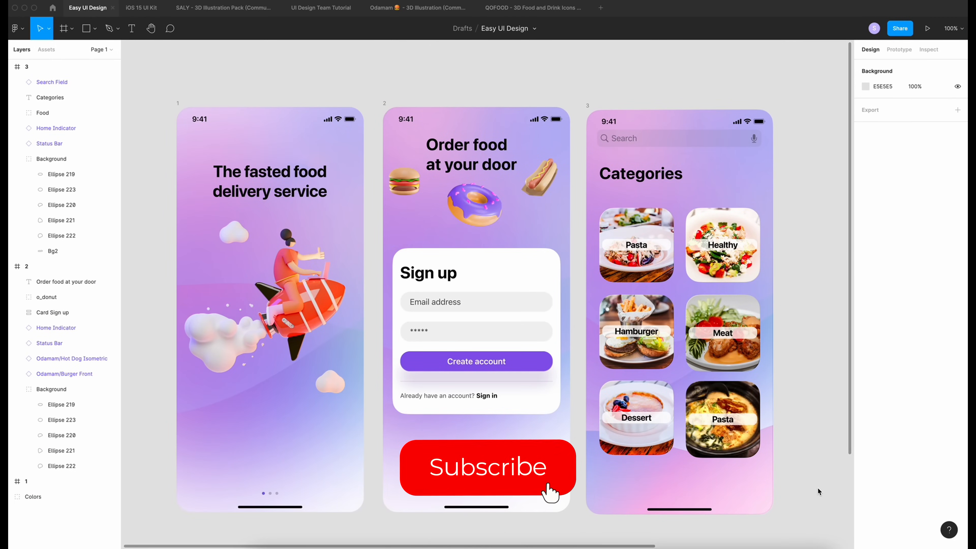
{"action": "left_click", "coordinate": [488, 467]}
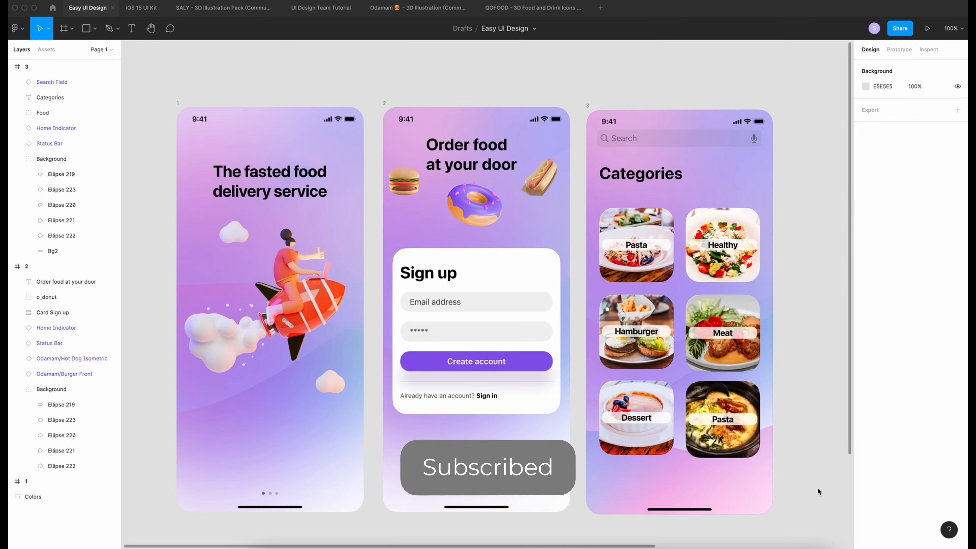